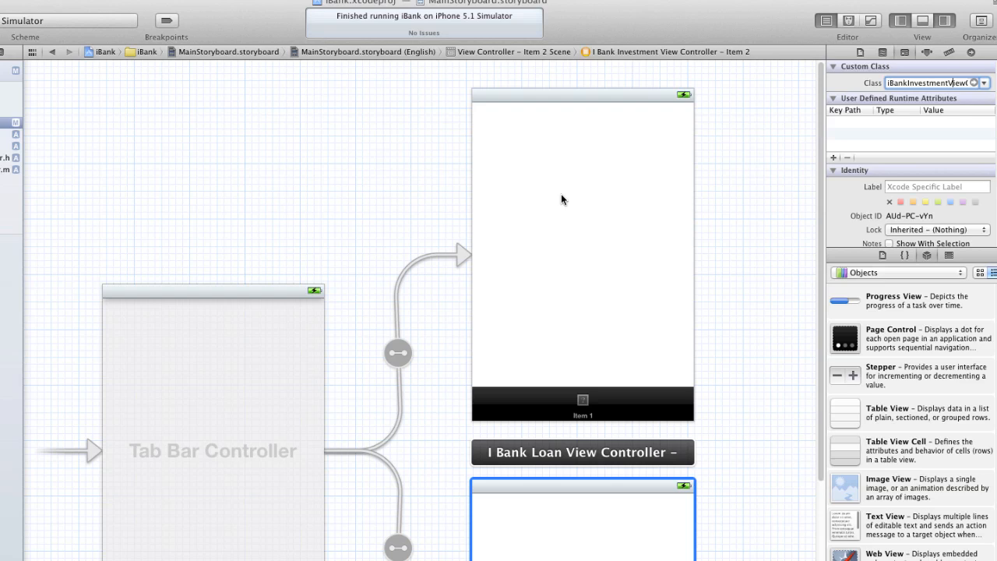
pyautogui.moveTo(664, 118)
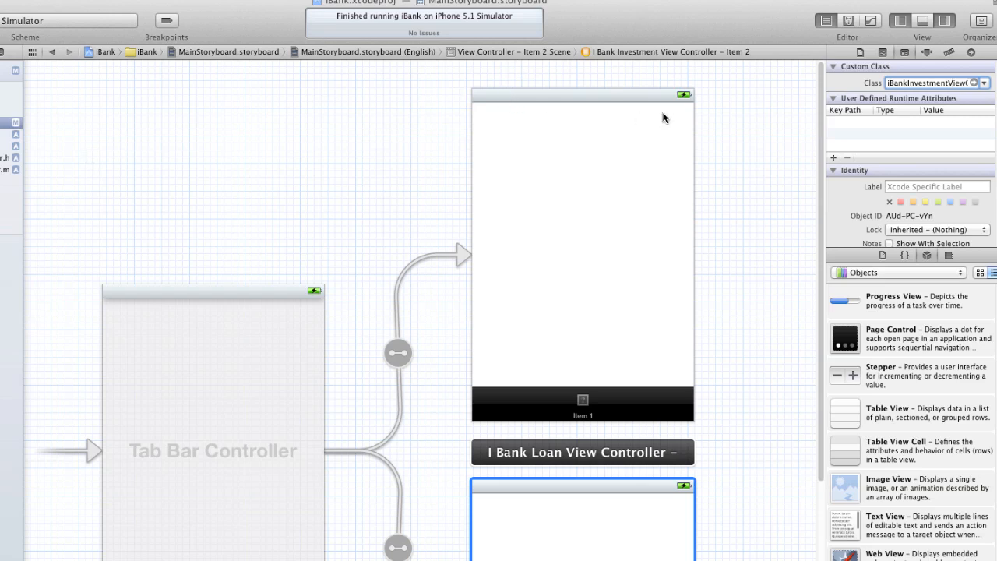
# Place a 'Loan Amount:' label atop the Loan view and a widened text field beneath it.
pyautogui.click(582, 452)
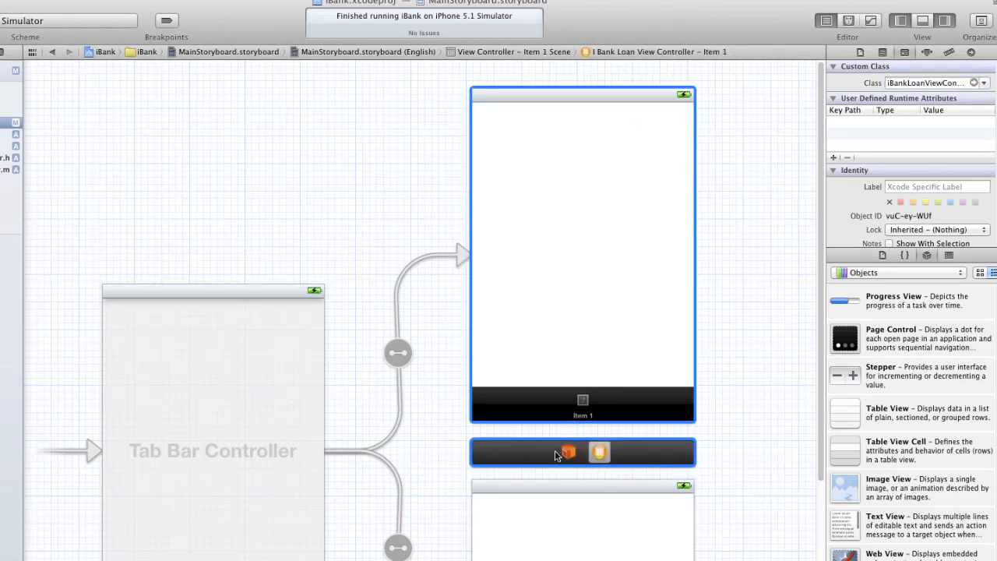
pyautogui.click(447, 468)
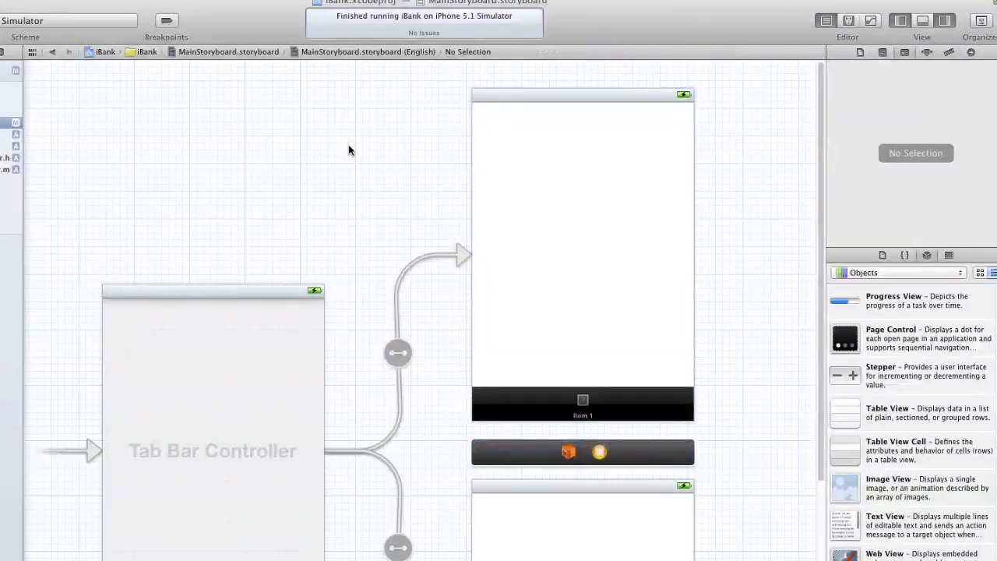
pyautogui.moveTo(368, 203)
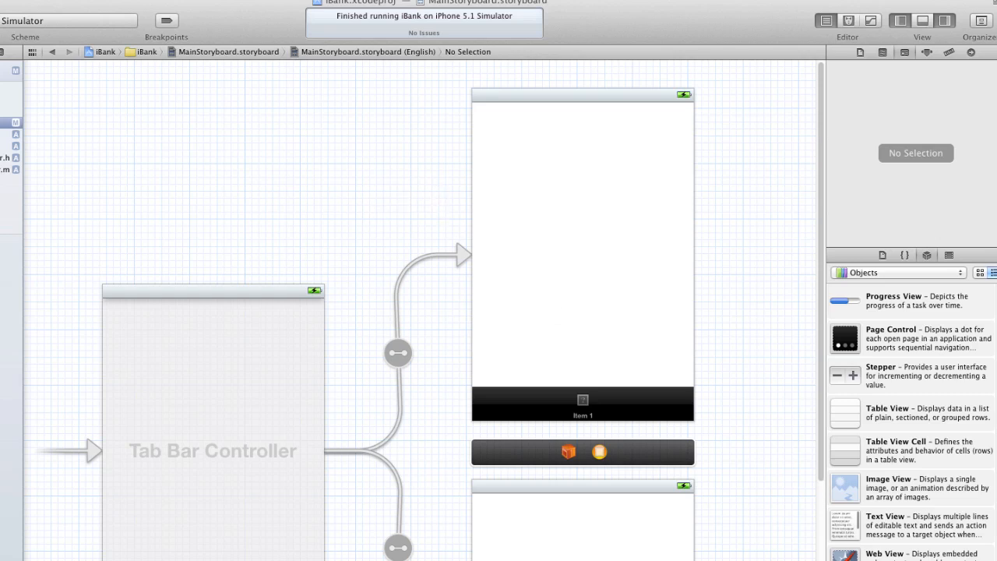
pyautogui.moveTo(882, 528)
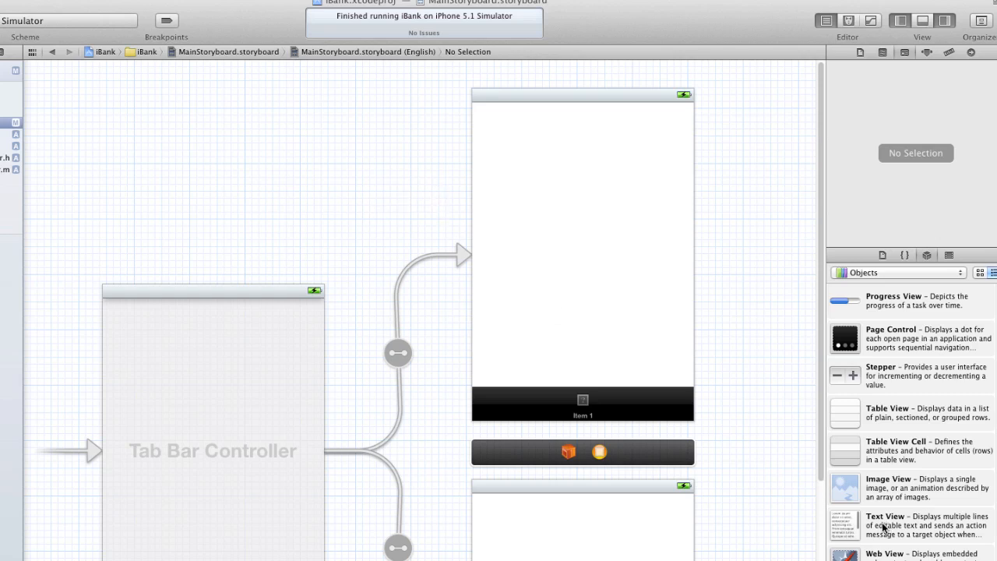
pyautogui.moveTo(860, 545)
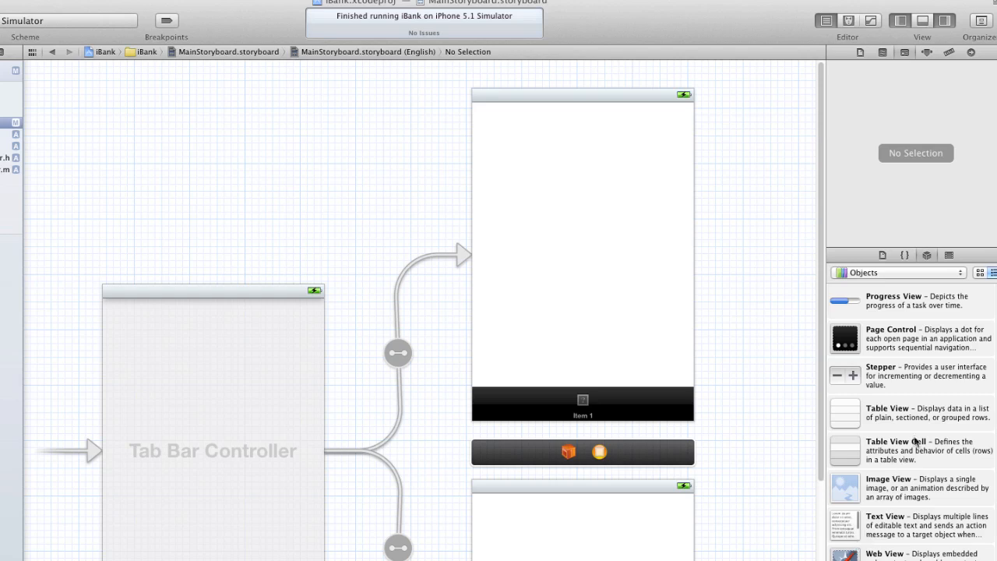
pyautogui.click(583, 250)
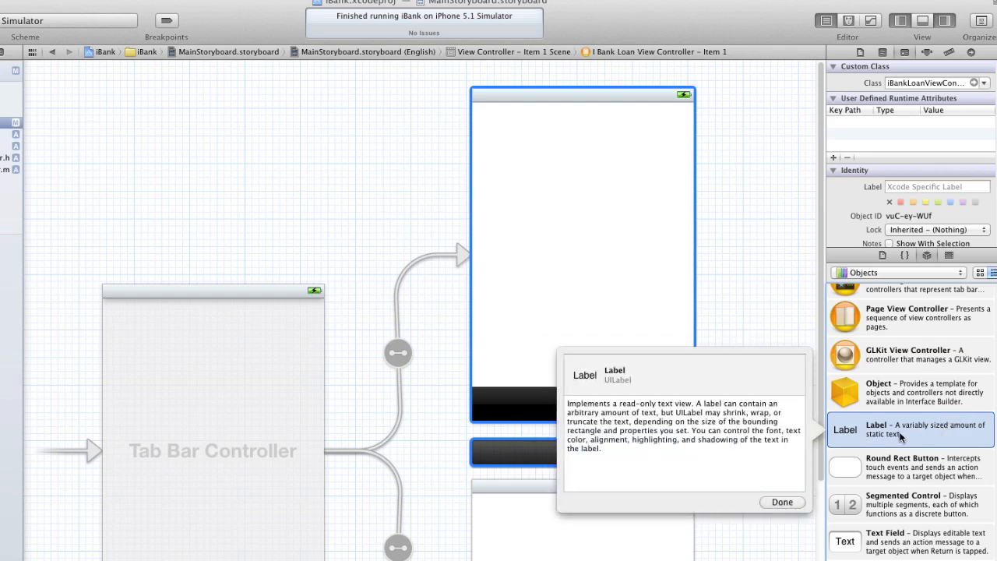
pyautogui.moveTo(892, 436)
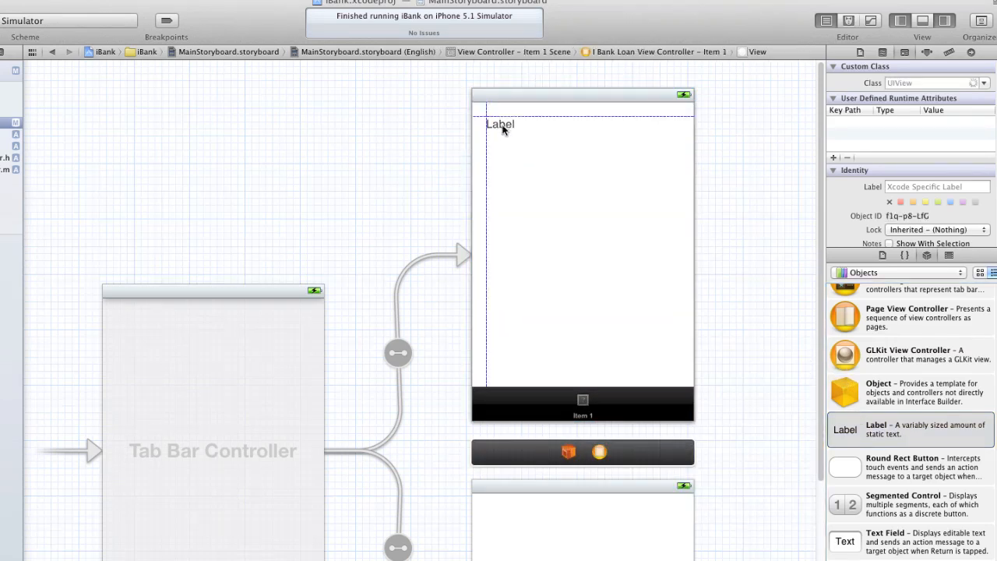
pyautogui.click(499, 124)
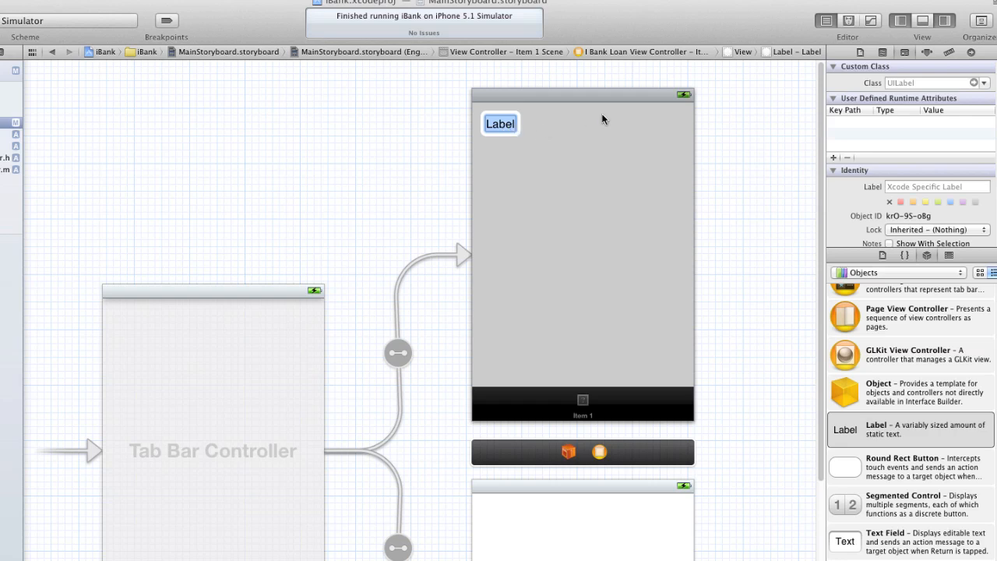
pyautogui.write('Loan A')
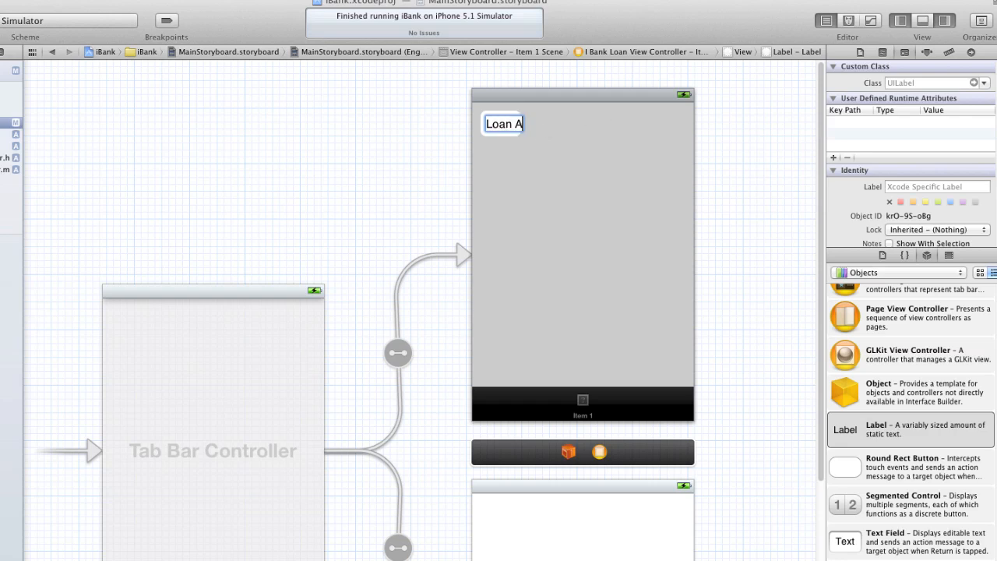
pyautogui.write('mount')
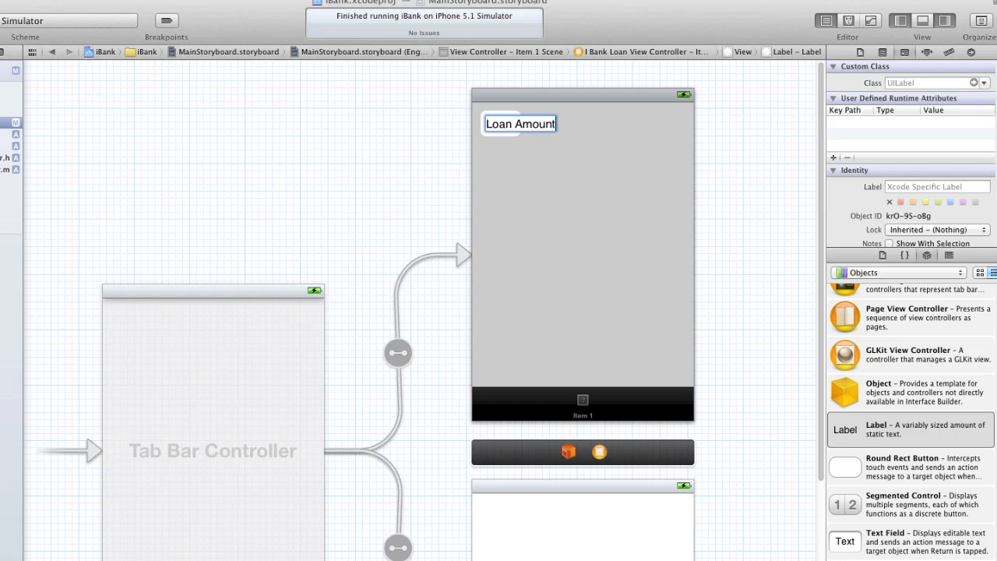
pyautogui.click(519, 123)
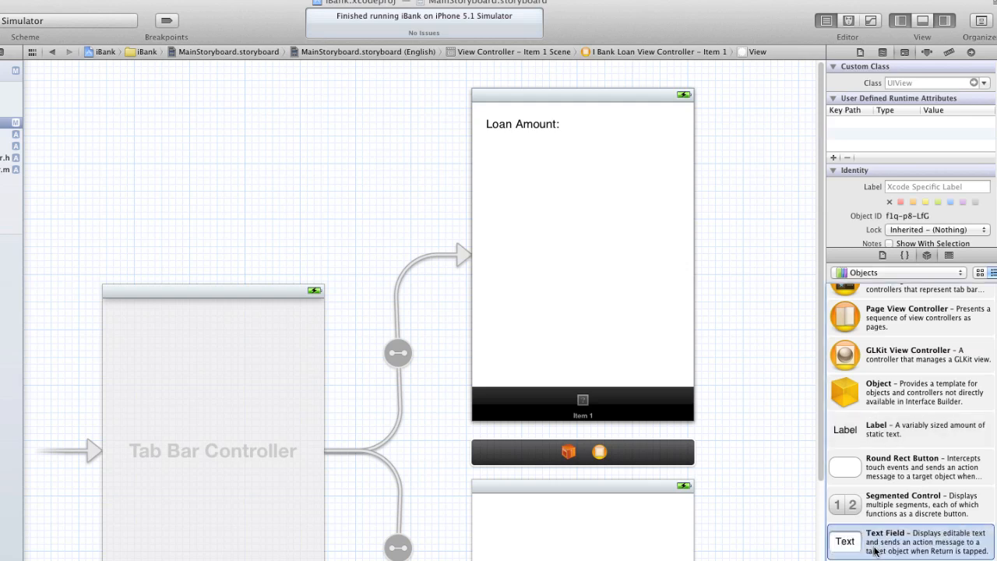
pyautogui.moveTo(844, 540); pyautogui.dragTo(531, 147)
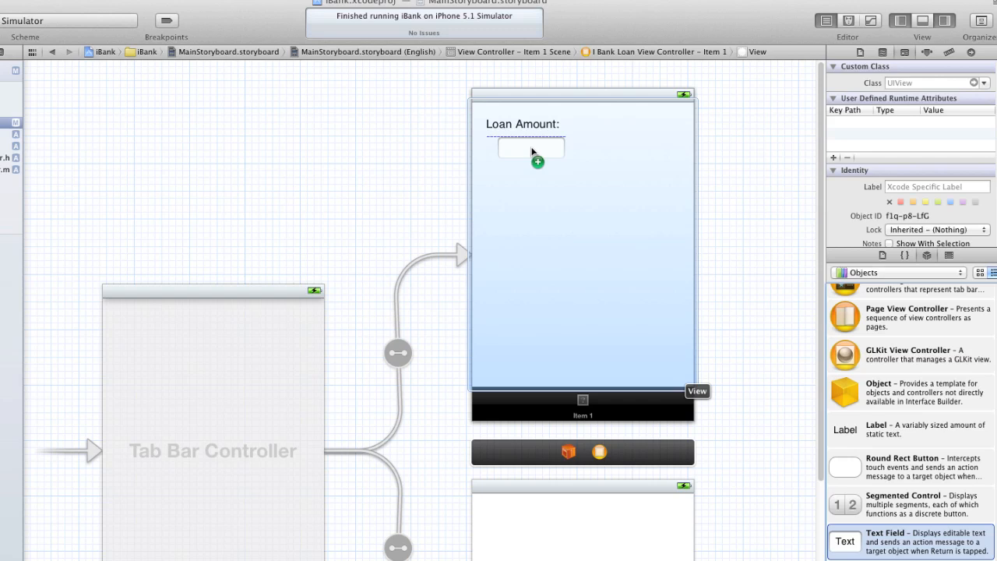
pyautogui.click(530, 147)
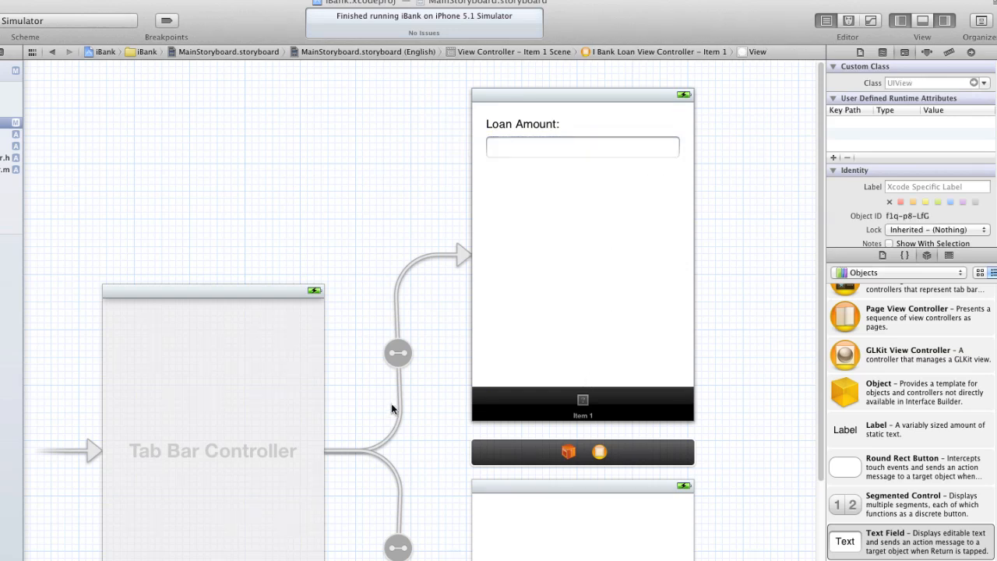
# Drop a button under the Loan Amount field and title it 'Submit'.
pyautogui.click(908, 466)
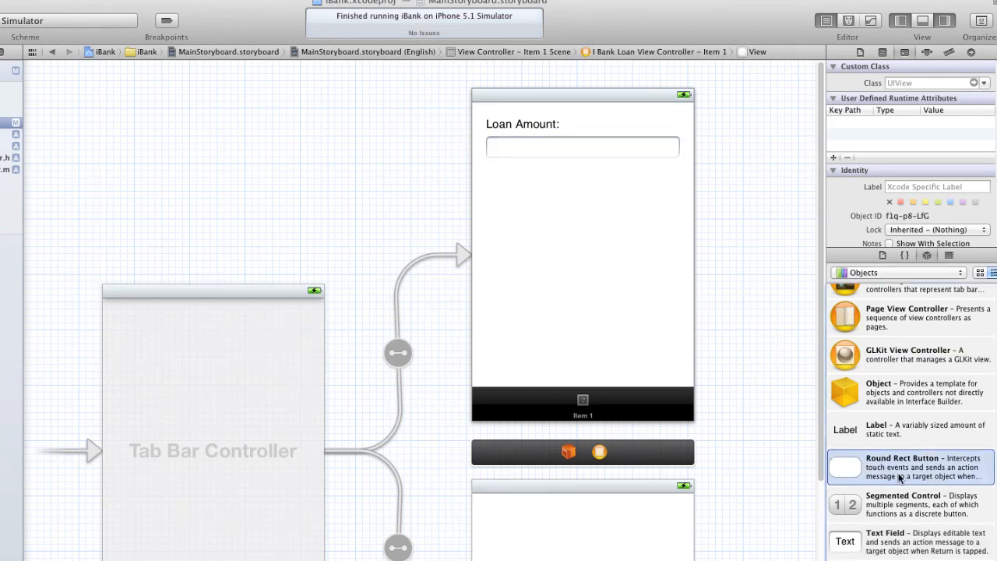
pyautogui.moveTo(845, 467); pyautogui.dragTo(589, 194)
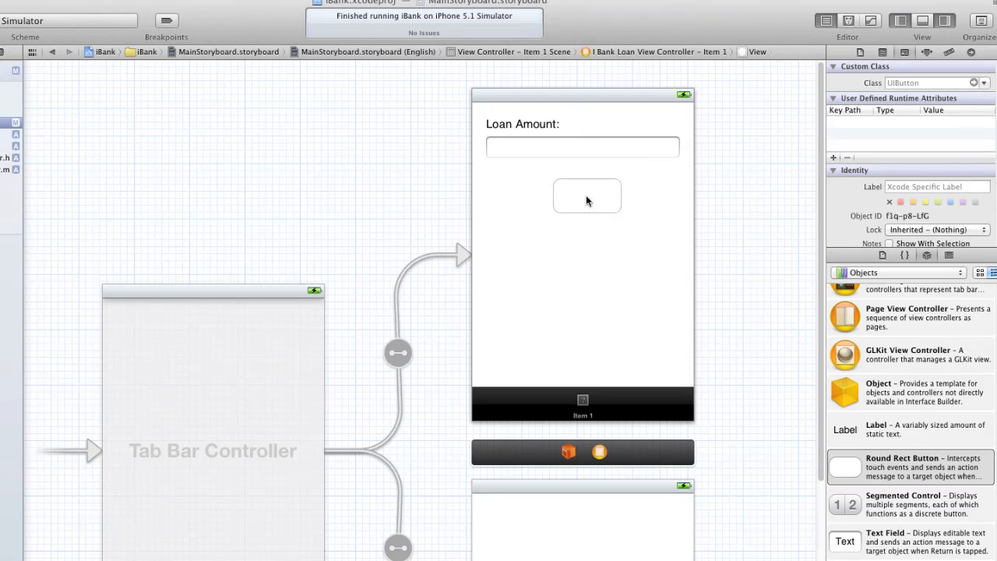
pyautogui.click(586, 195)
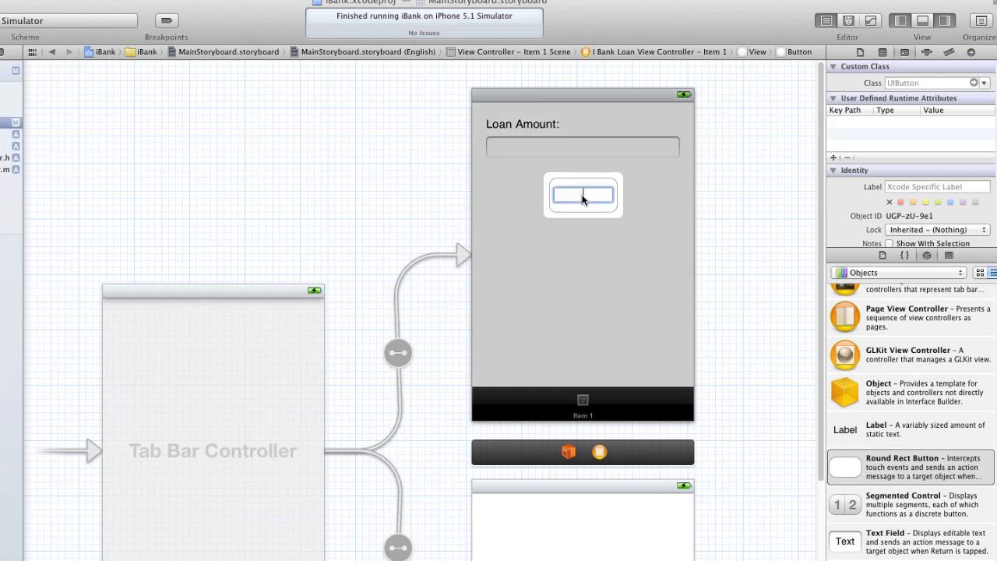
pyautogui.write('Submit')
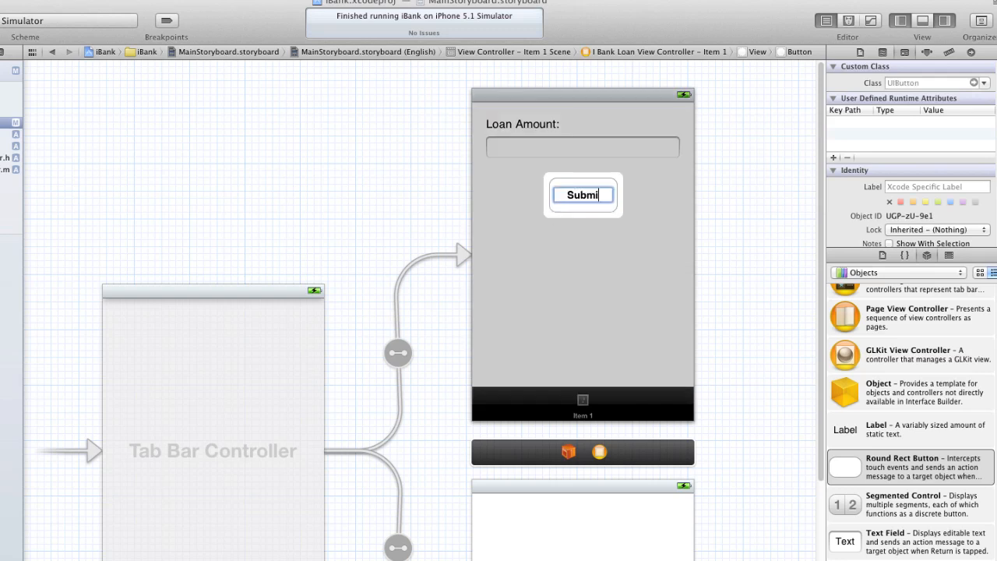
pyautogui.click(582, 194)
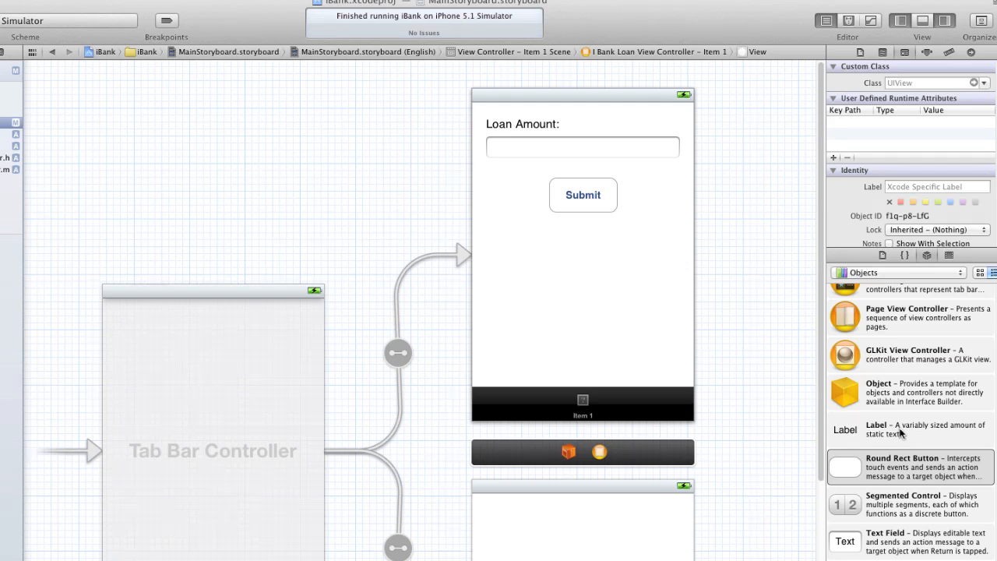
# Add a left-aligned 'Pay Period:' label below the Submit button.
pyautogui.moveTo(844, 429); pyautogui.dragTo(532, 306)
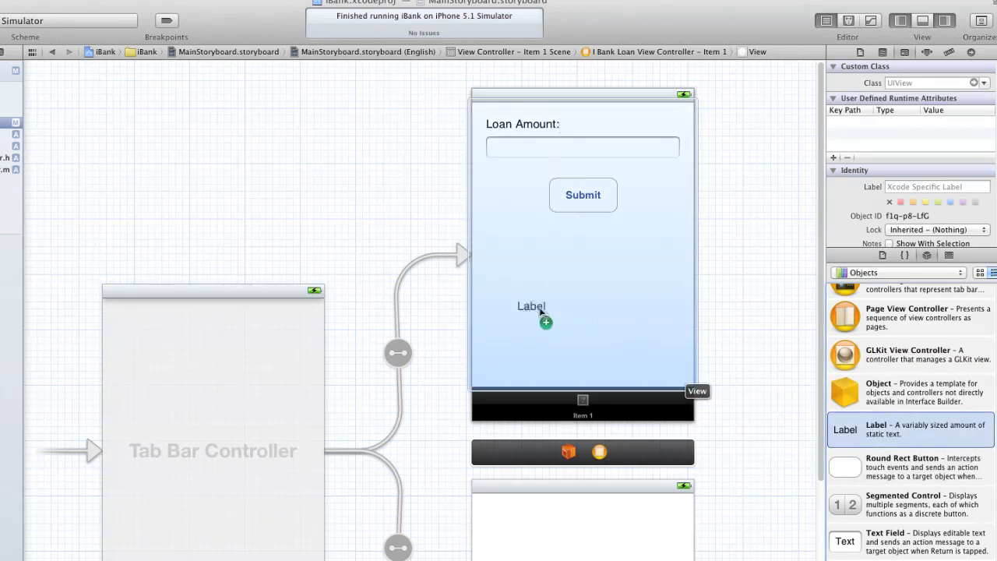
pyautogui.moveTo(545, 316); pyautogui.dragTo(502, 316)
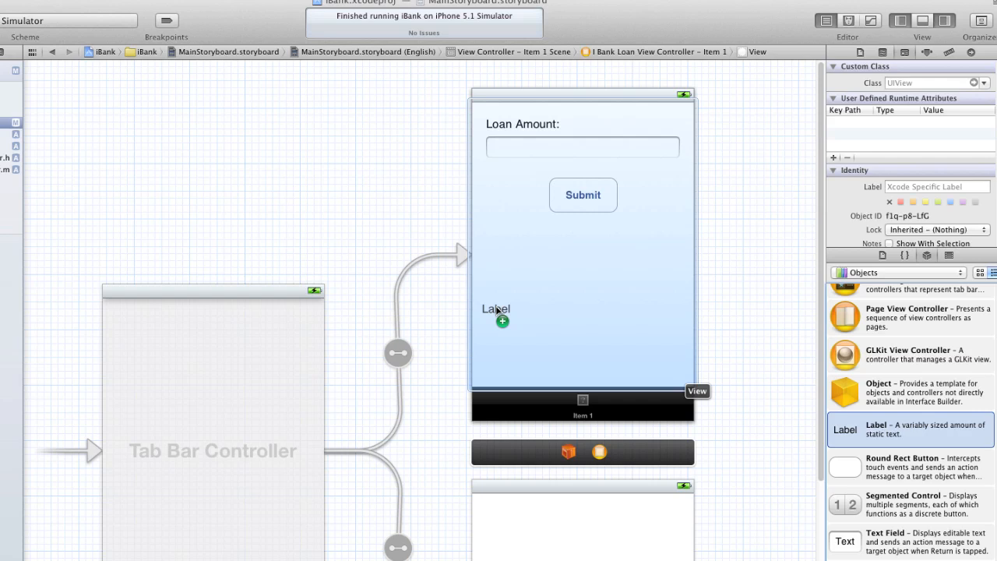
pyautogui.click(496, 308)
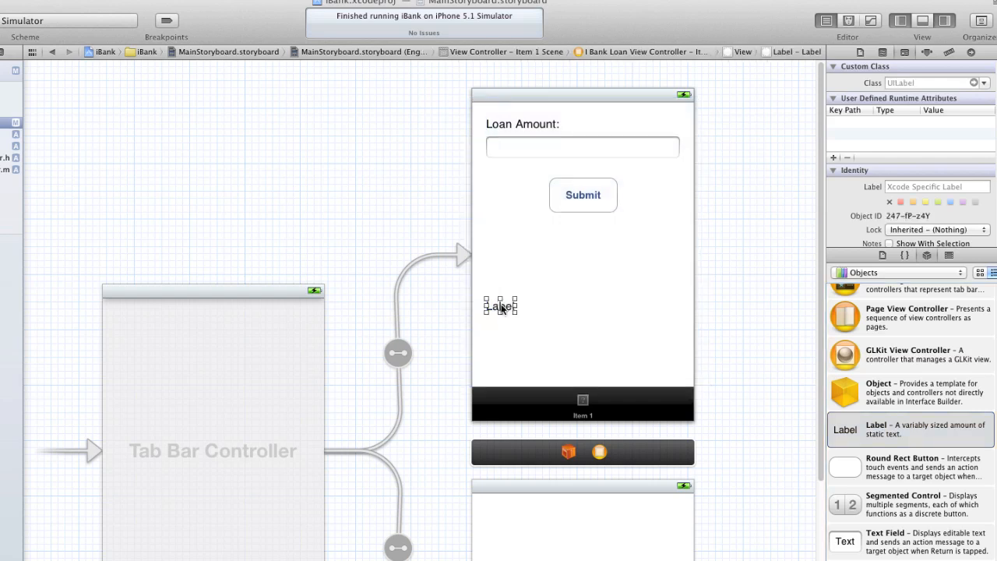
pyautogui.write('Pay')
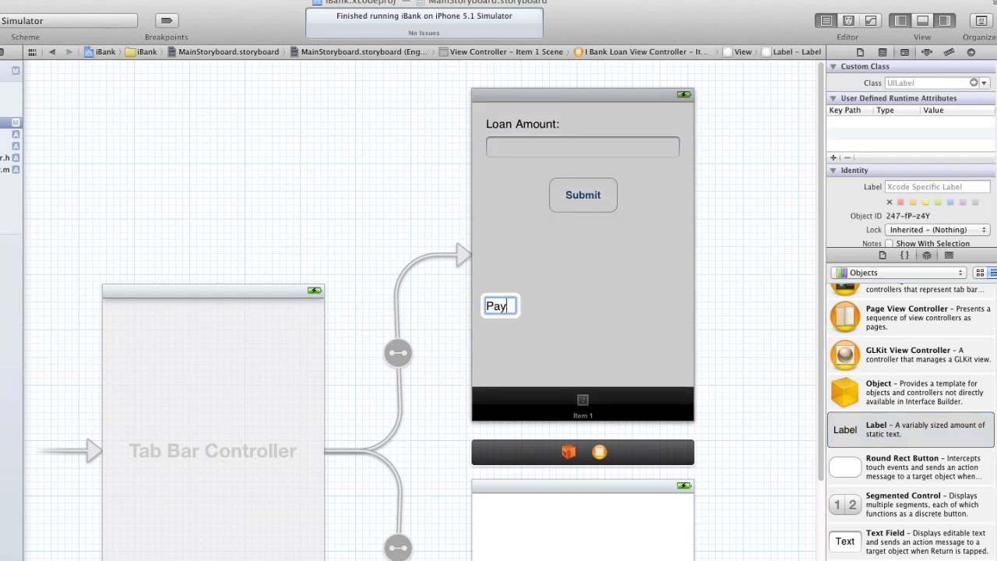
pyautogui.write('Period')
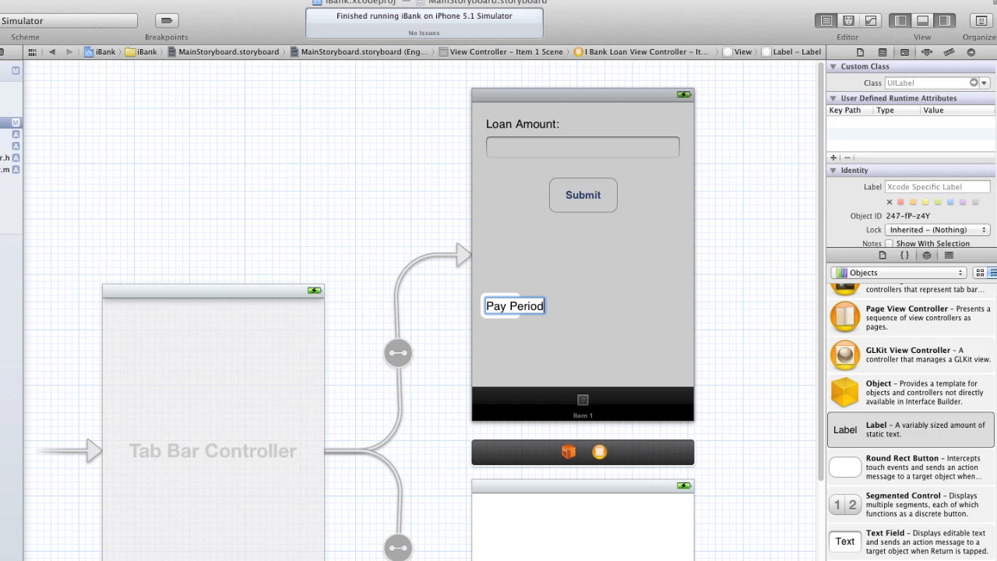
pyautogui.write(':')
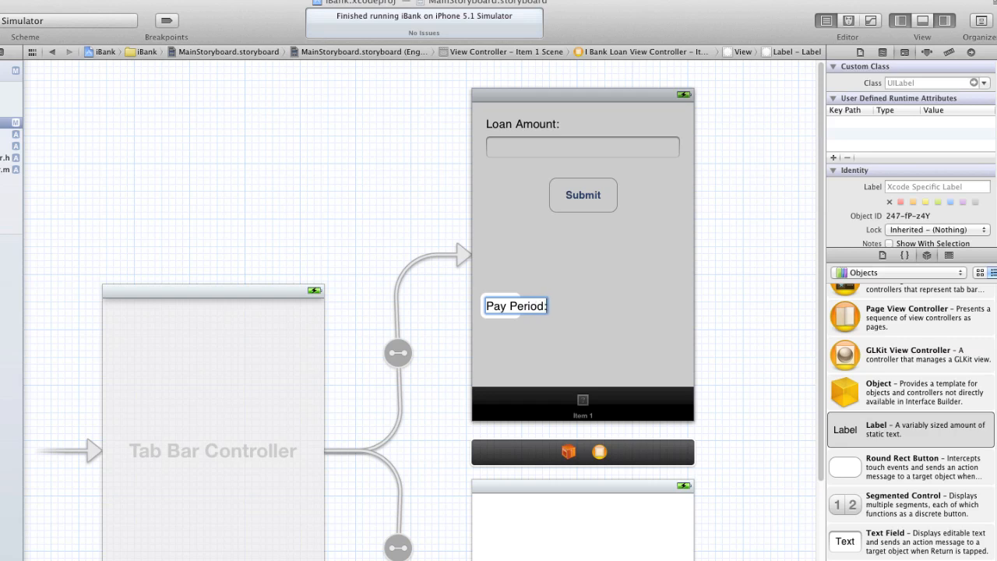
pyautogui.click(514, 305)
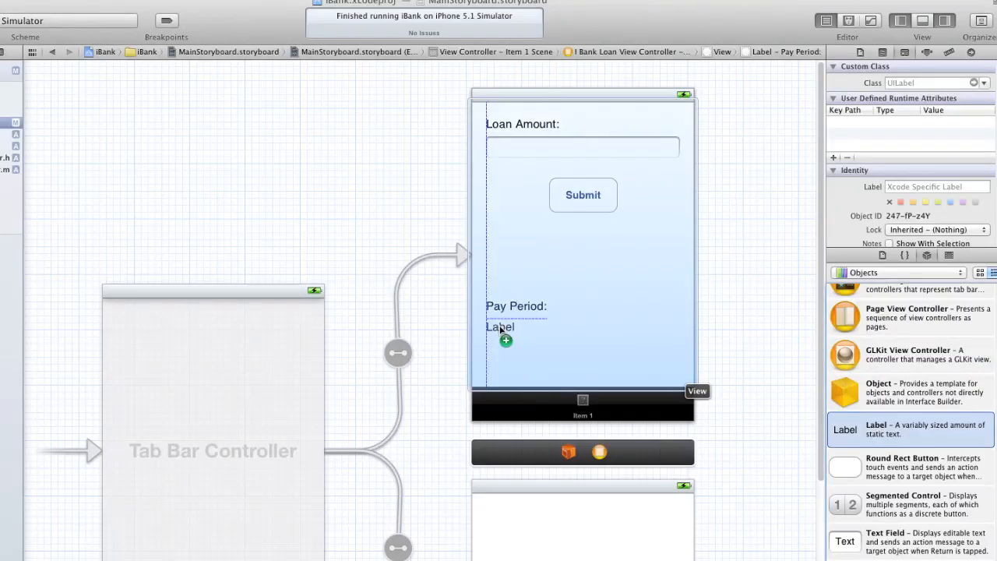
# Add 'Interest Rate:' and 'Total Payment:' labels stacked under Pay Period:.
pyautogui.click(500, 326)
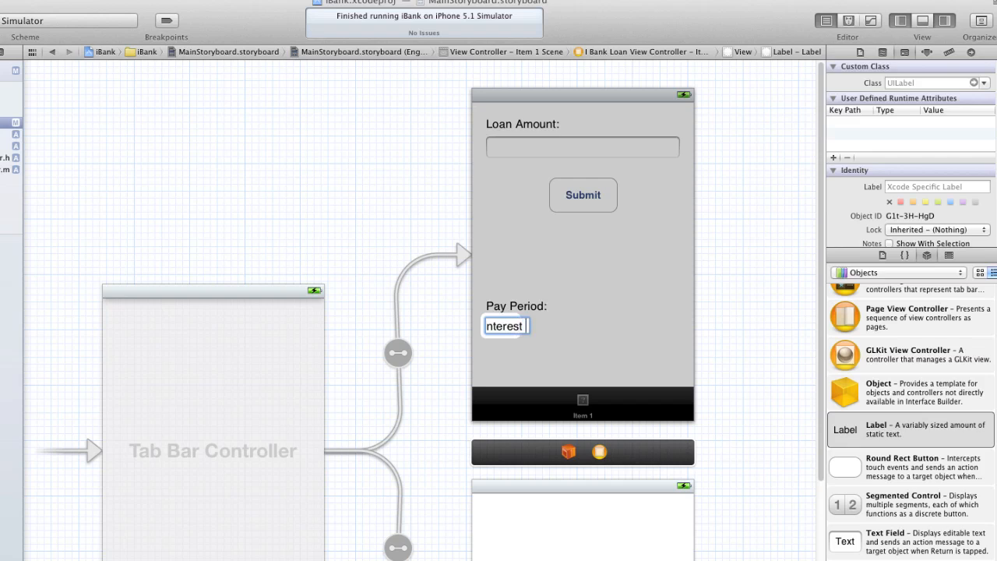
pyautogui.write('Interest Rate:')
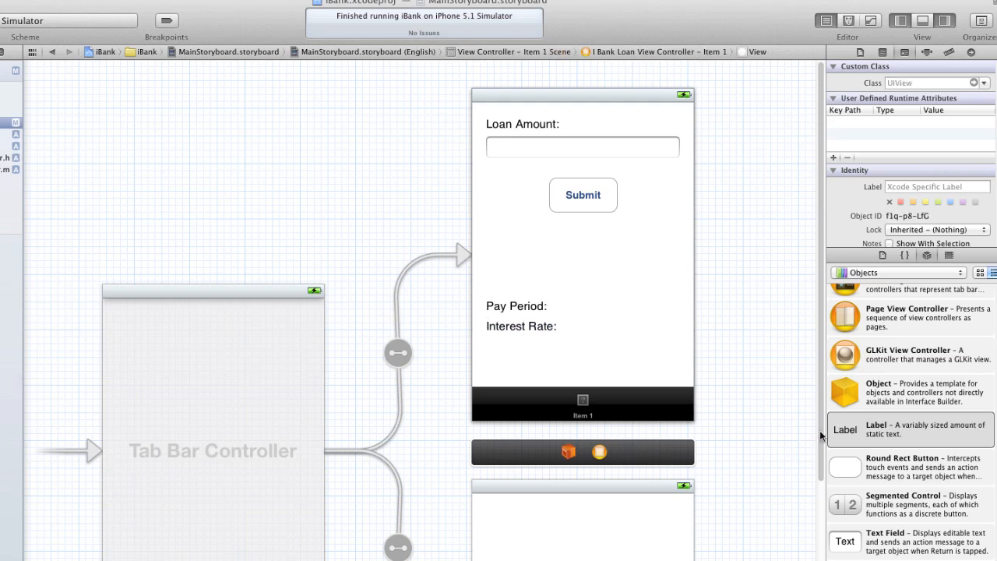
pyautogui.moveTo(844, 428); pyautogui.dragTo(489, 362)
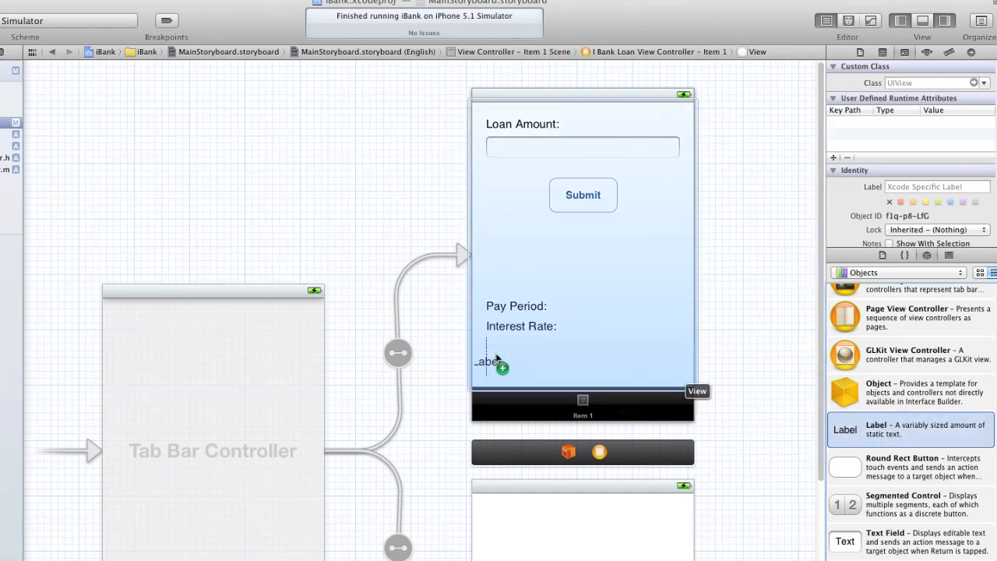
pyautogui.moveTo(491, 360); pyautogui.dragTo(500, 346)
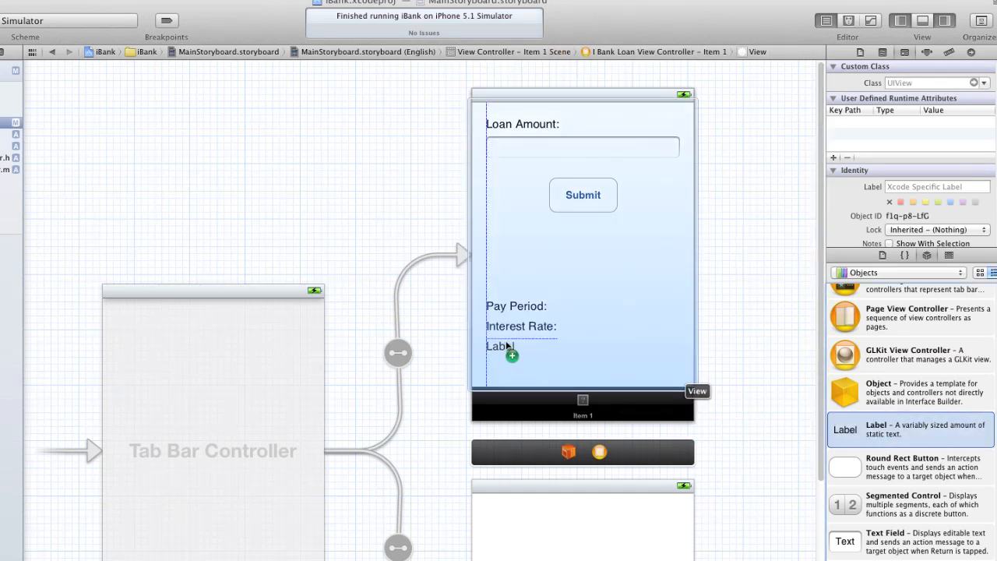
pyautogui.click(499, 346)
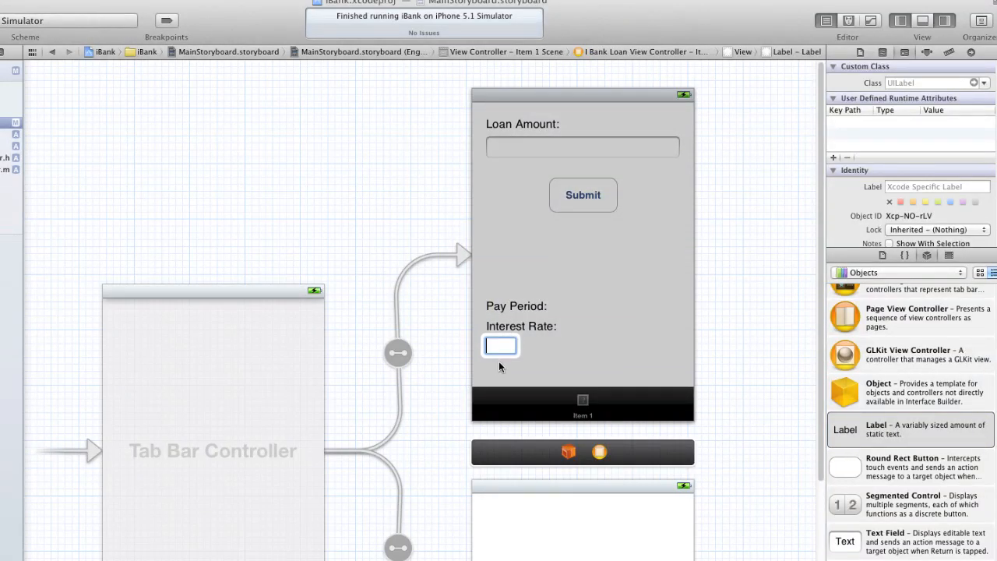
pyautogui.write('Total Paym')
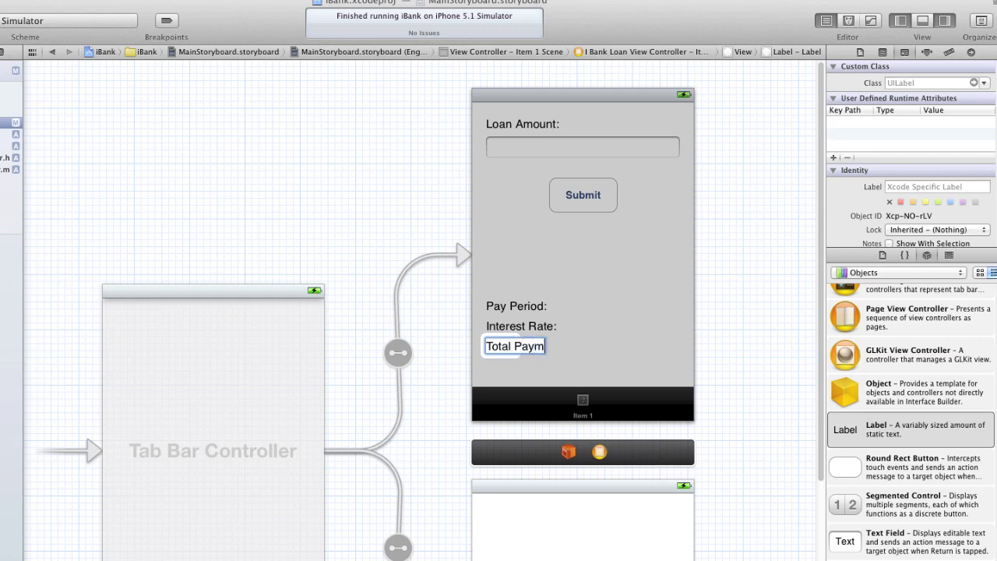
pyautogui.write('Total Payment:')
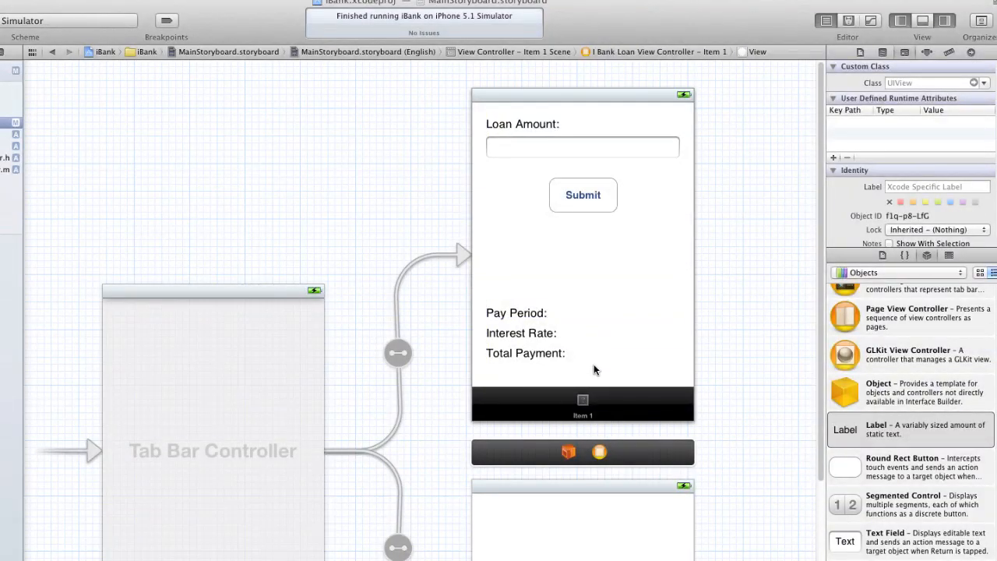
# Place result labels beside Pay Period, Interest Rate and Total Payment.
pyautogui.click(908, 429)
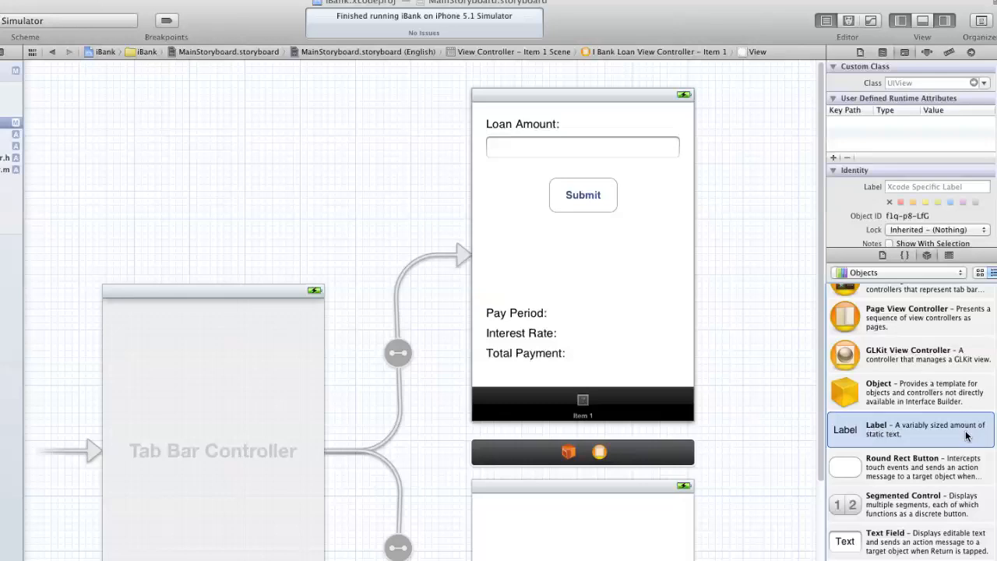
pyautogui.moveTo(844, 429); pyautogui.dragTo(655, 313)
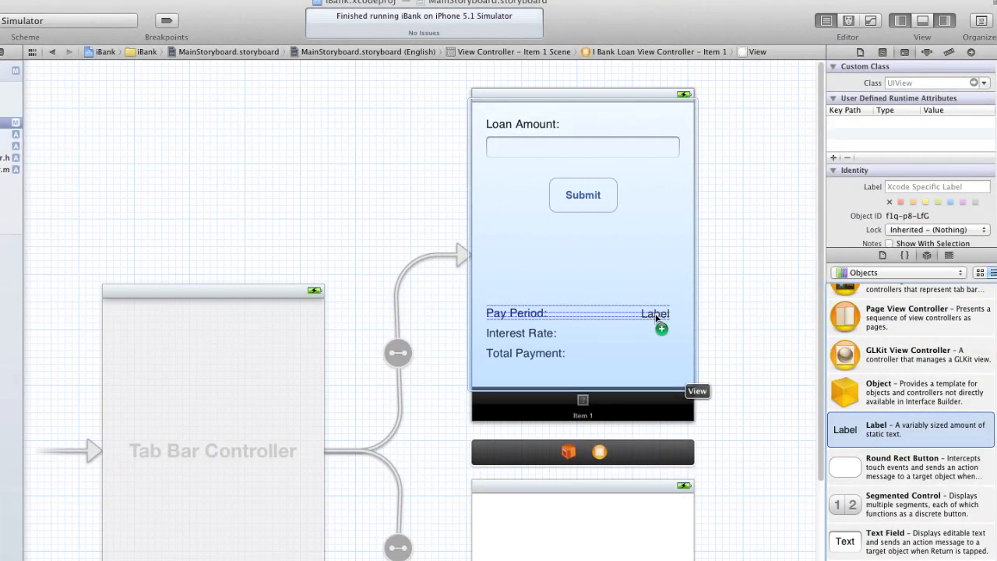
pyautogui.click(664, 332)
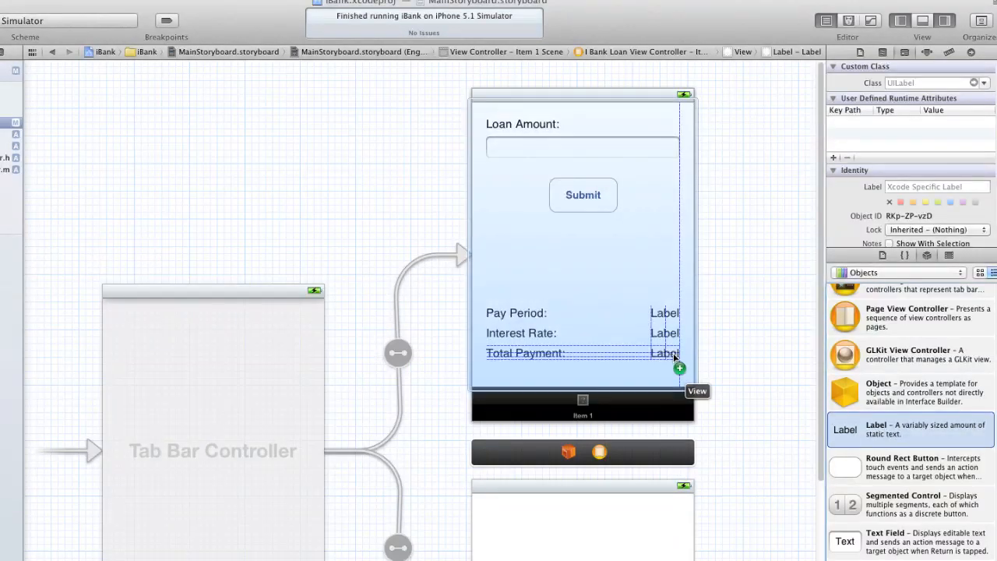
pyautogui.click(663, 312)
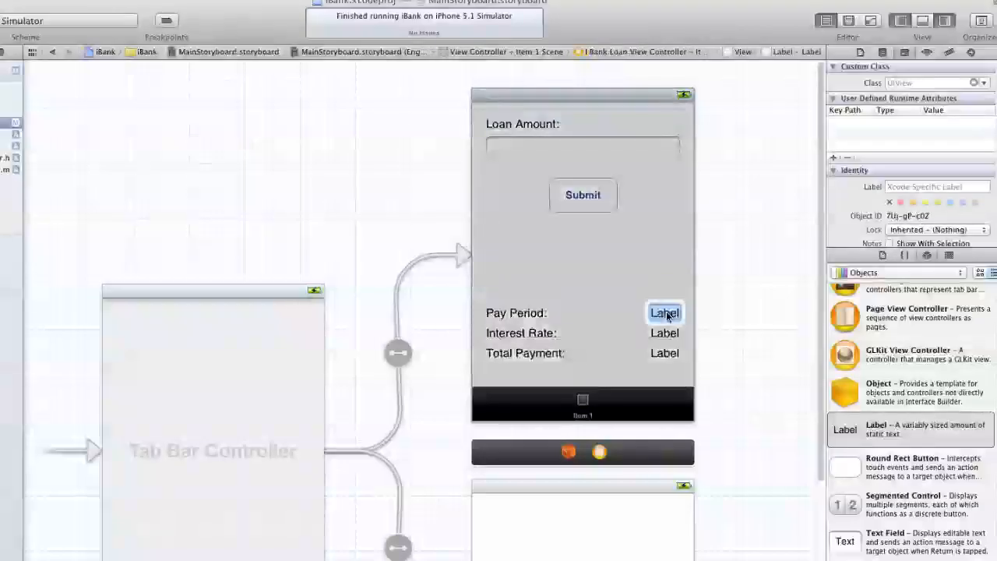
pyautogui.click(664, 313)
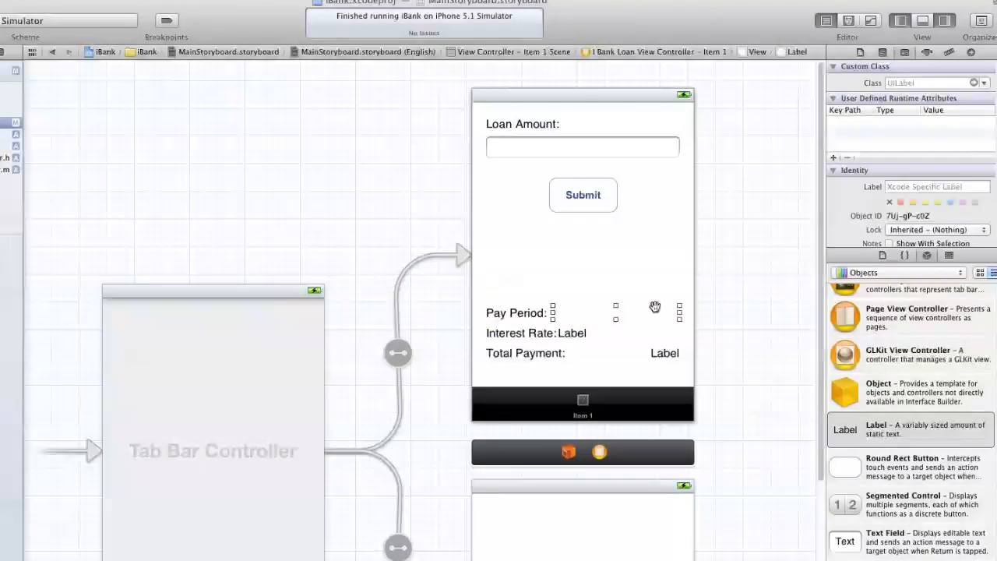
pyautogui.click(615, 313)
pyautogui.write('pp')
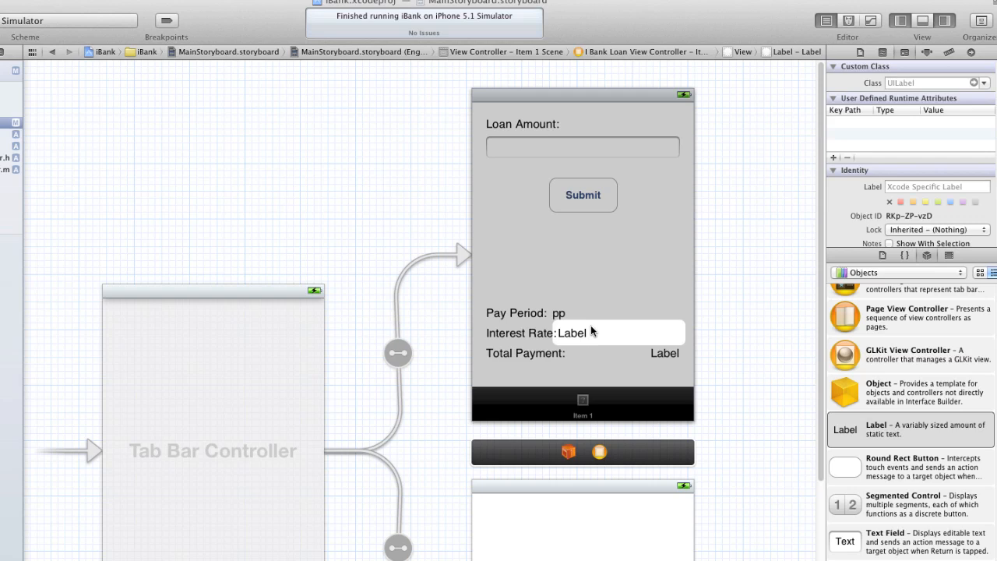
pyautogui.doubleClick(571, 332)
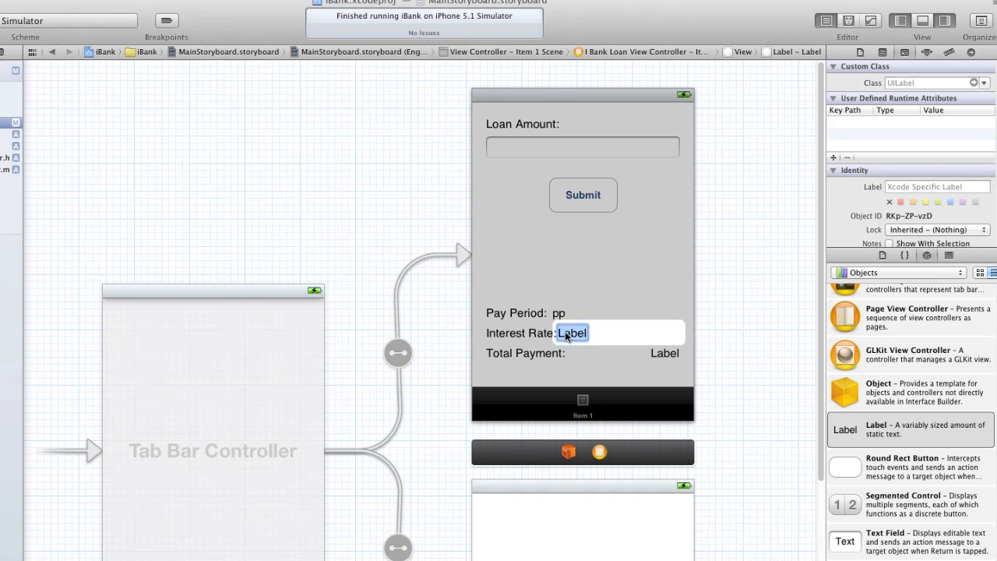
pyautogui.click(618, 333)
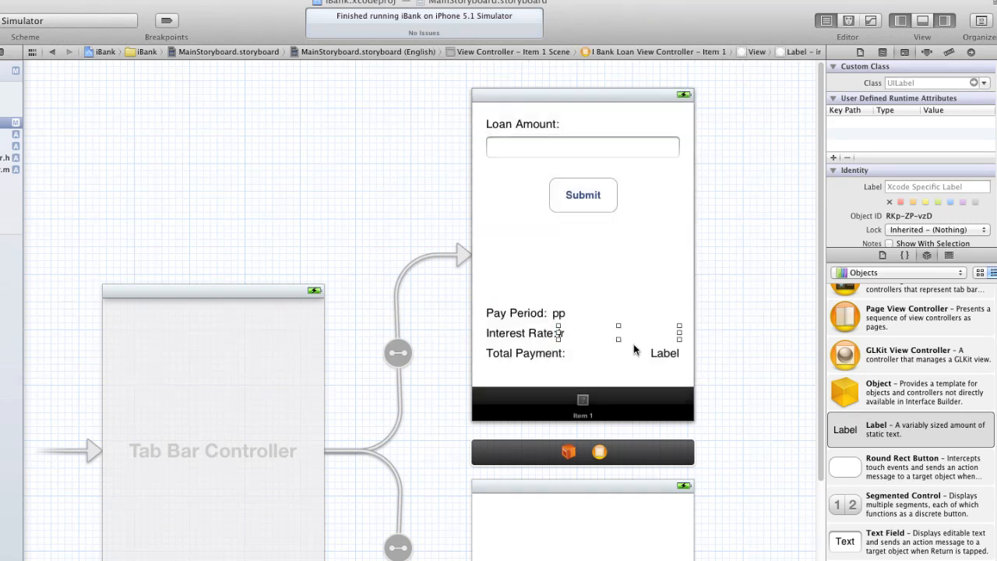
pyautogui.click(664, 353)
pyautogui.write('tp')
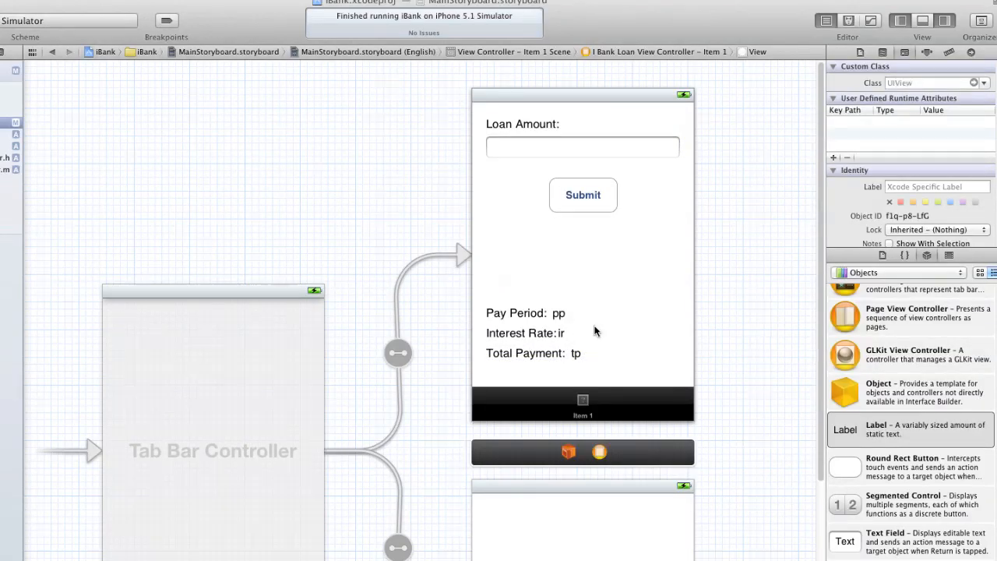
# Right-align the three result labels and set their values to 12, 8% and 1100.
pyautogui.click(561, 332)
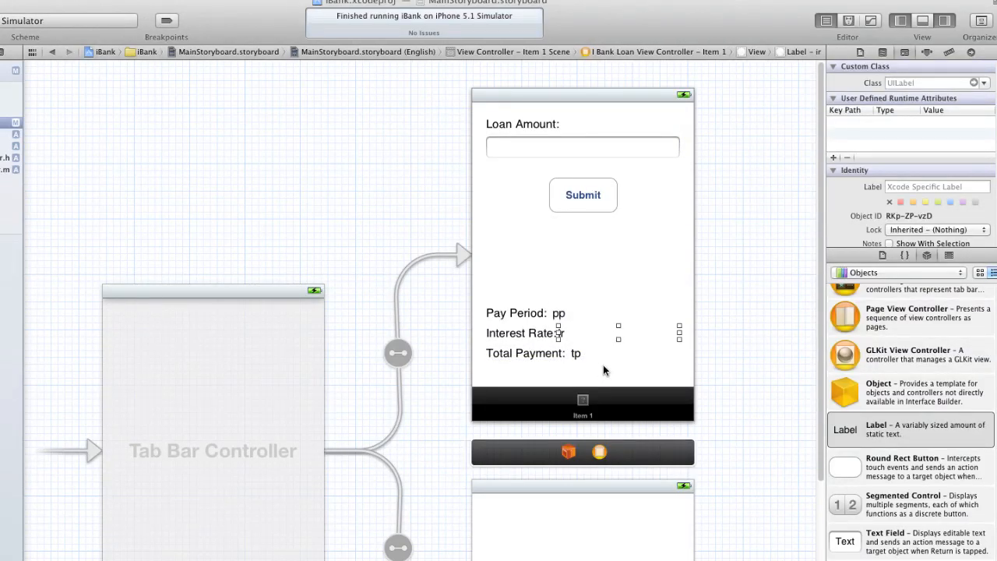
pyautogui.click(575, 353)
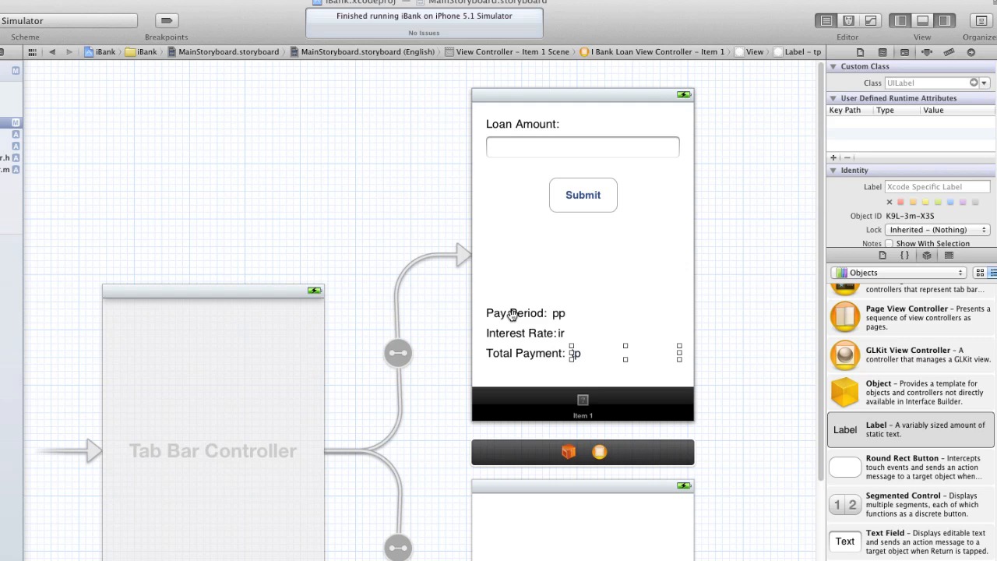
pyautogui.click(517, 312)
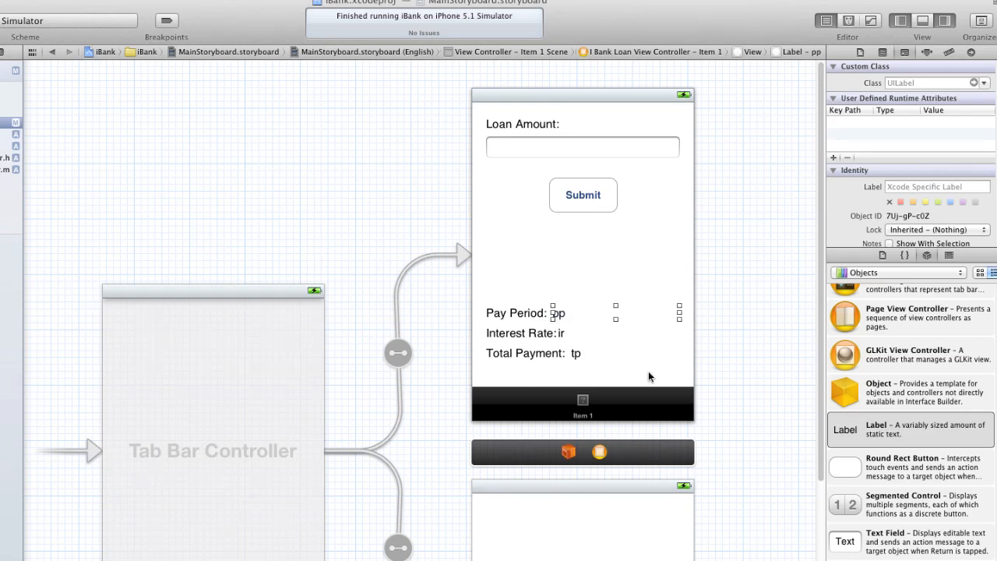
pyautogui.moveTo(925, 56)
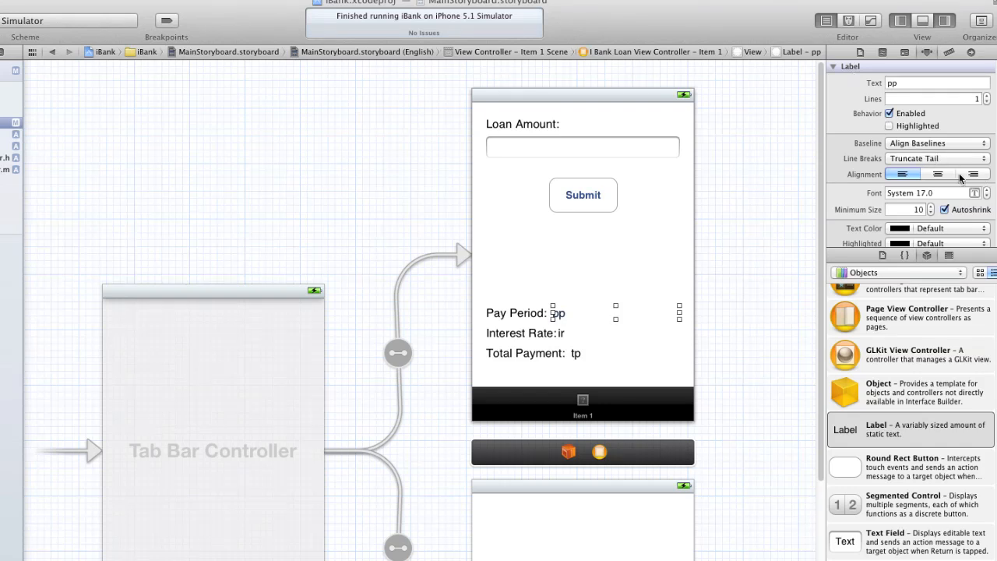
pyautogui.click(973, 174)
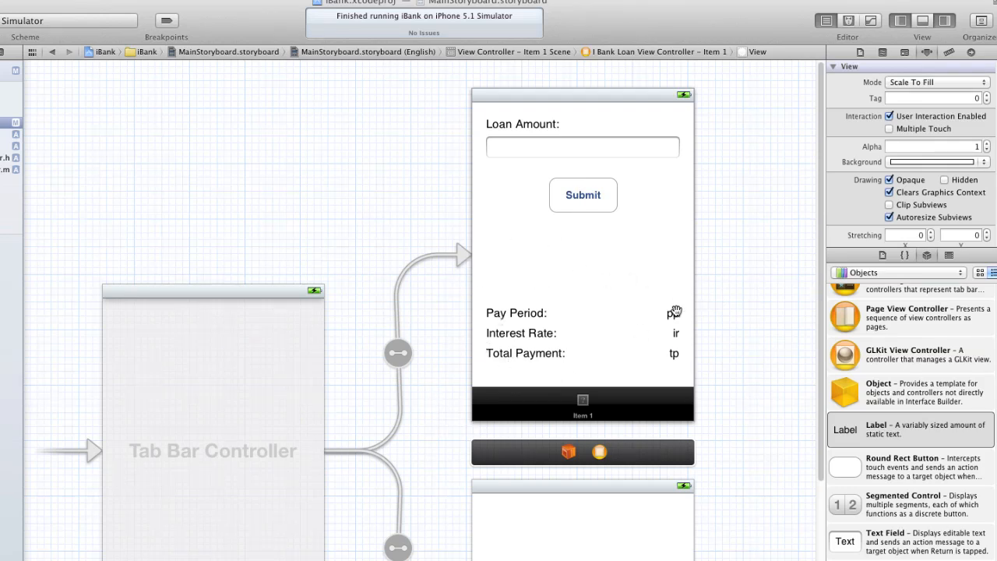
pyautogui.click(673, 312)
pyautogui.write('12')
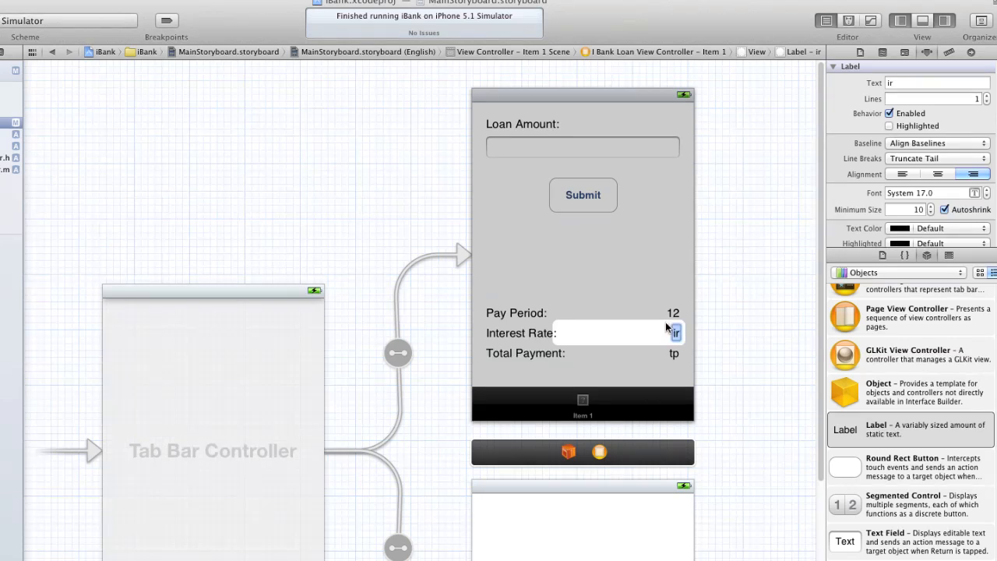
pyautogui.click(672, 332)
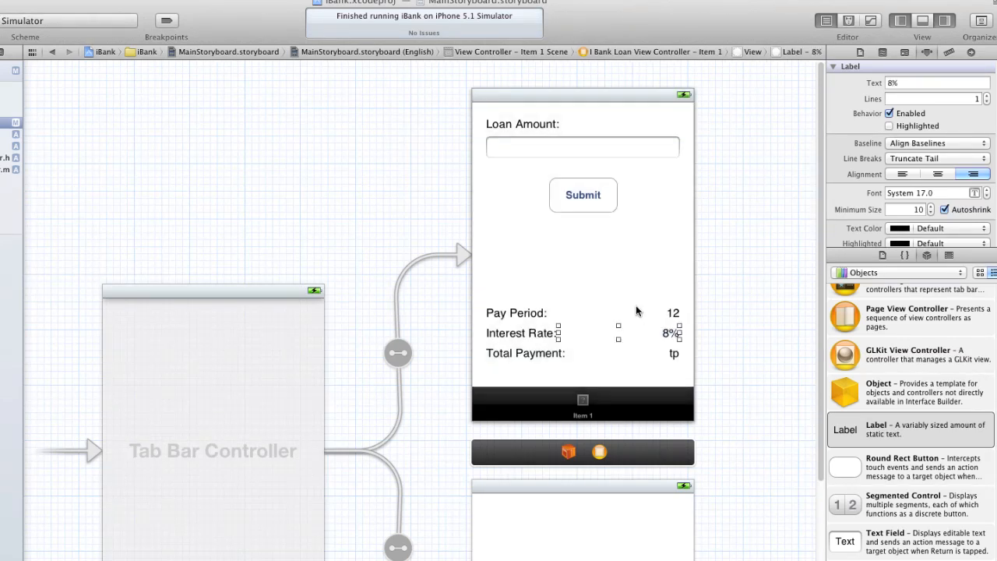
pyautogui.click(672, 352)
pyautogui.write('1100')
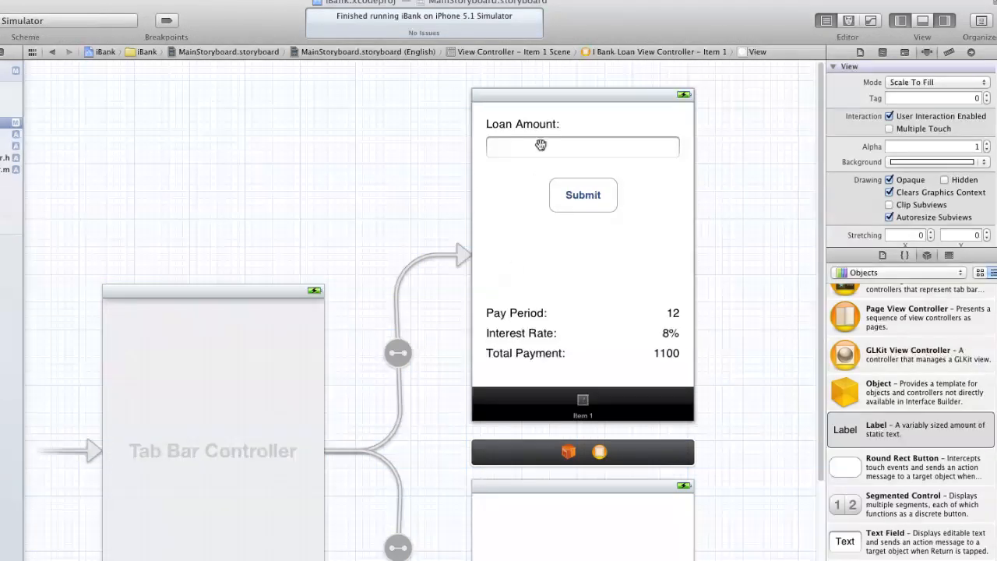
pyautogui.moveTo(577, 197)
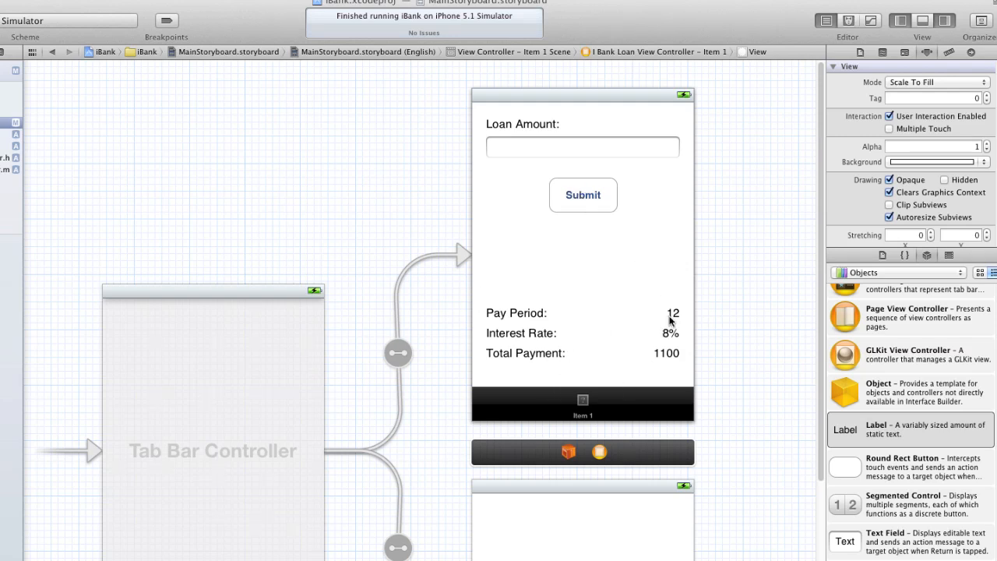
pyautogui.moveTo(669, 333)
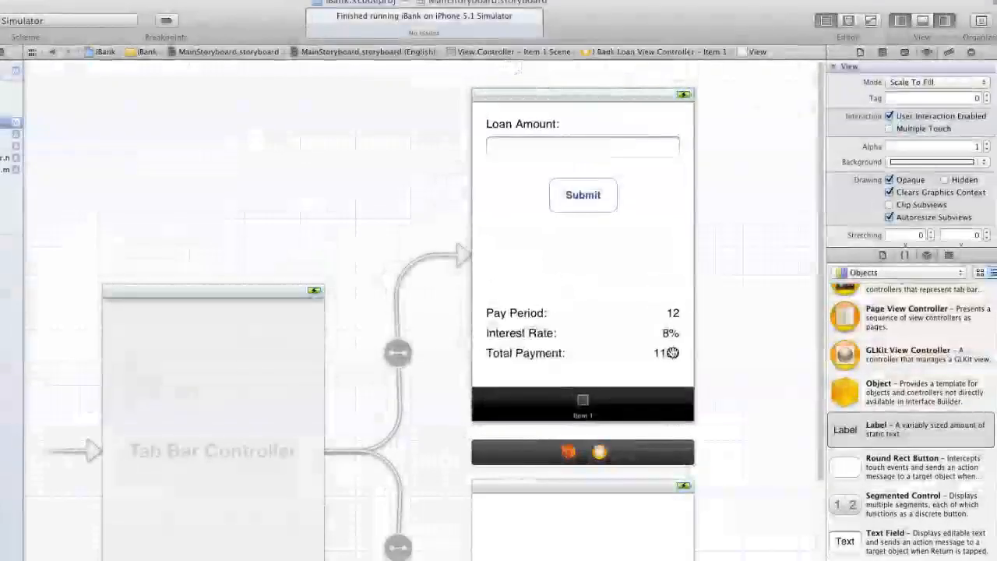
# Set the loan screen's tab bar item title to 'Loan'.
pyautogui.click(582, 401)
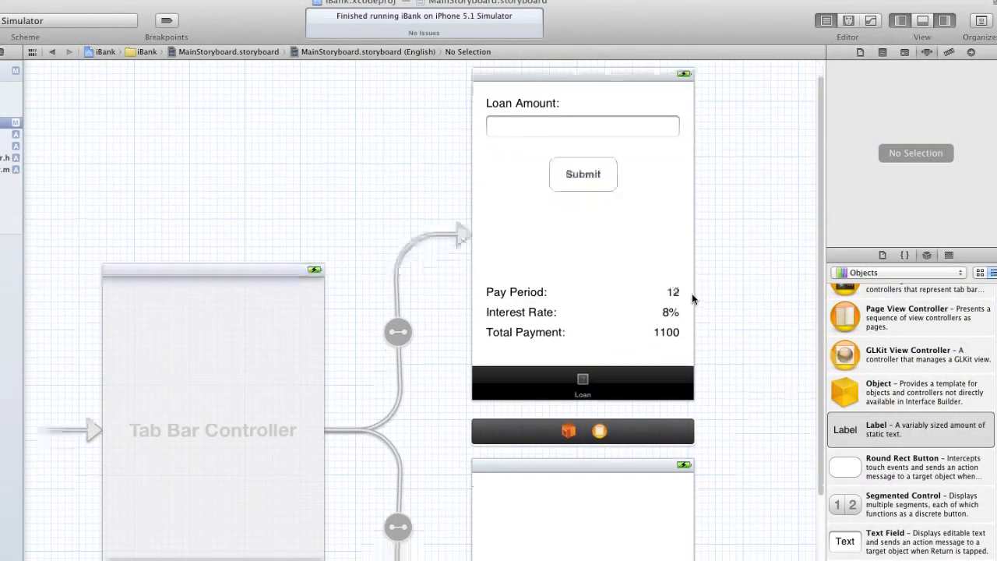
# Add an Investment: label with a text field below it on the second screen.
pyautogui.click(583, 436)
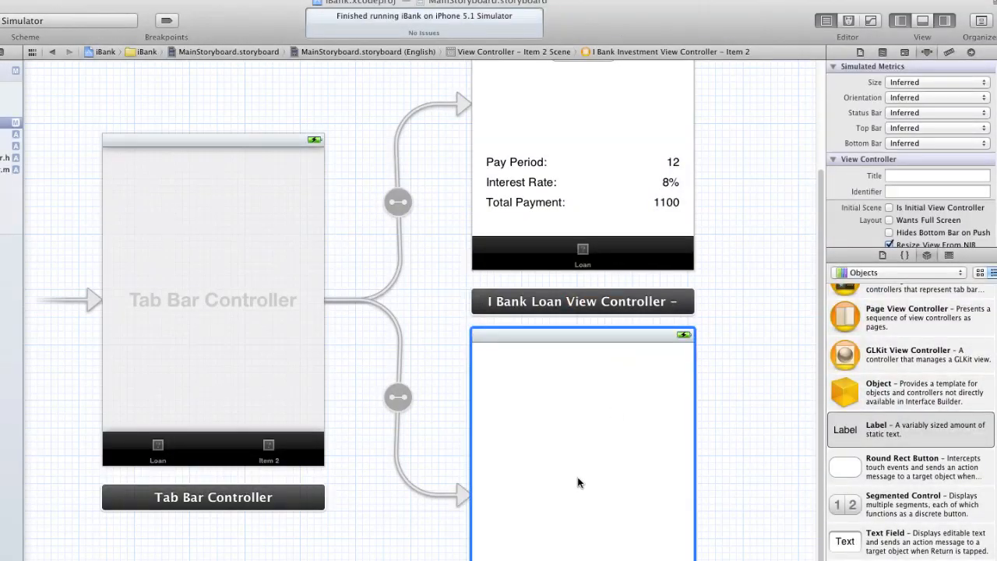
pyautogui.moveTo(927, 366)
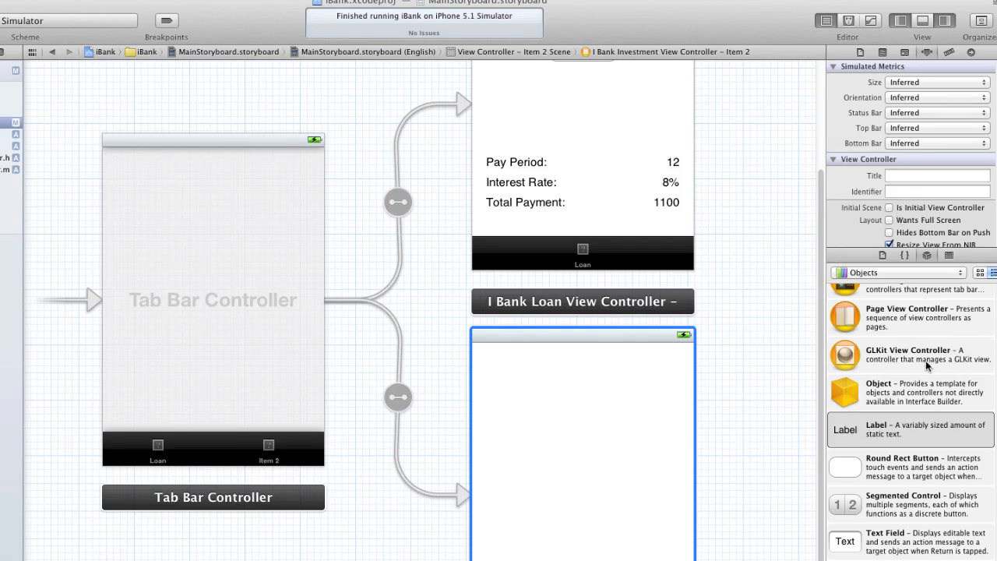
pyautogui.moveTo(844, 429); pyautogui.dragTo(537, 365)
pyautogui.write('Investment:')
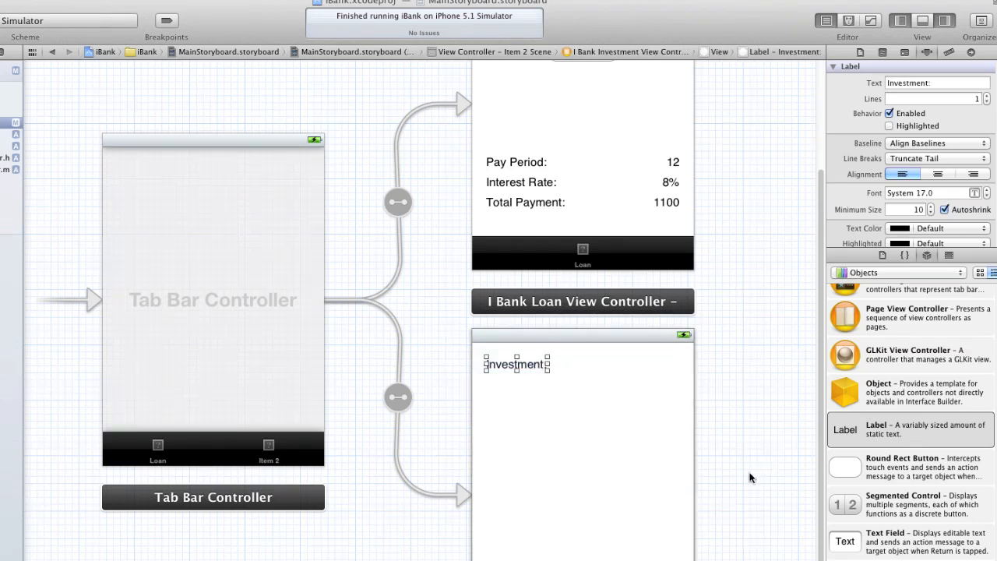
pyautogui.moveTo(844, 540); pyautogui.dragTo(535, 387)
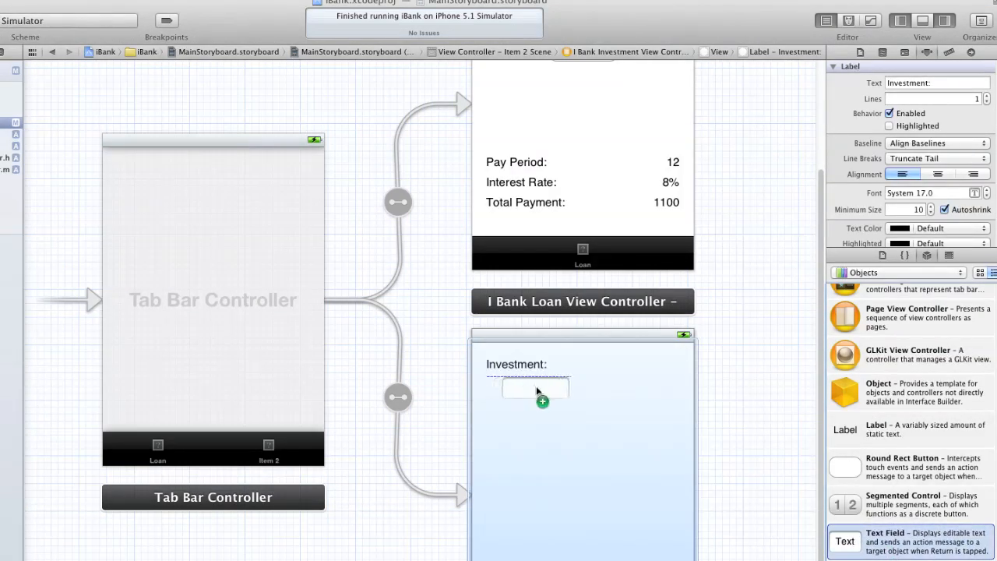
pyautogui.click(584, 444)
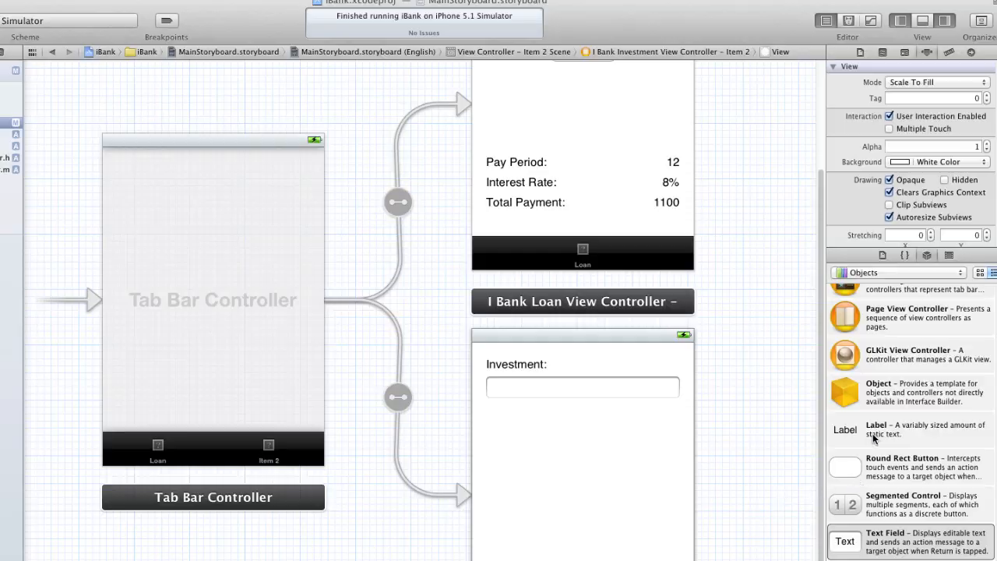
# Add a 'Period (months):' label below the Investment field.
pyautogui.moveTo(844, 428); pyautogui.dragTo(499, 417)
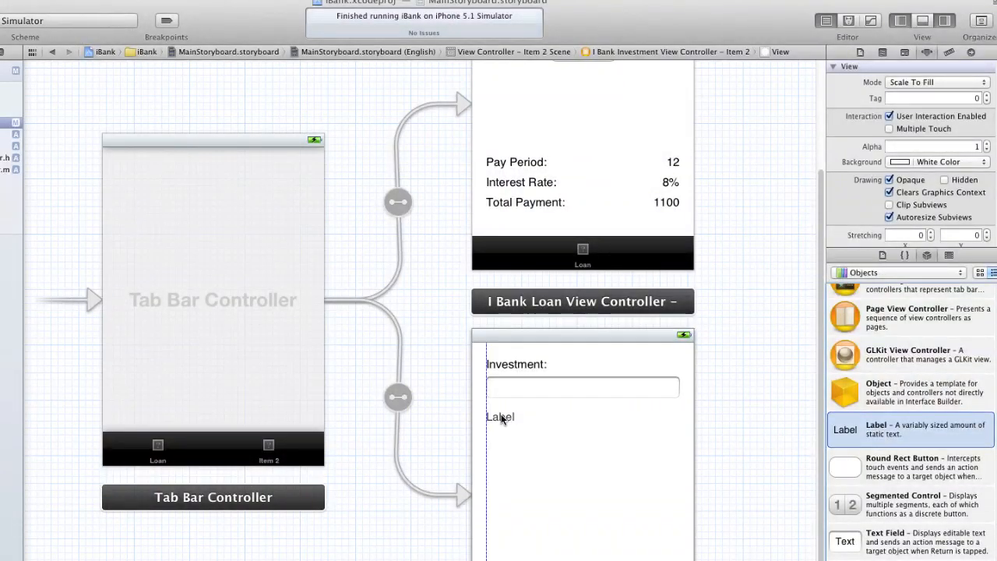
pyautogui.click(500, 416)
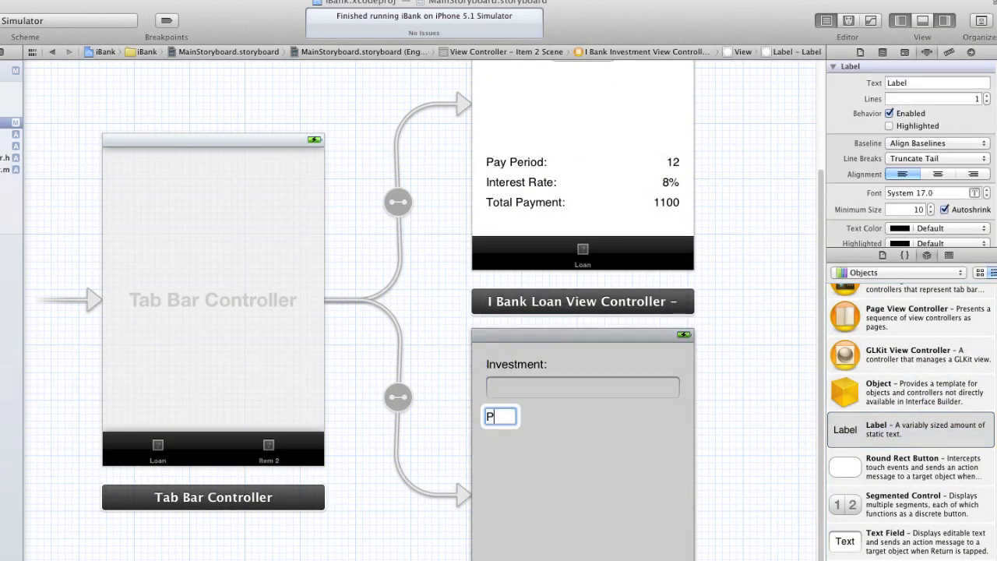
pyautogui.write('eriod (m,onths')
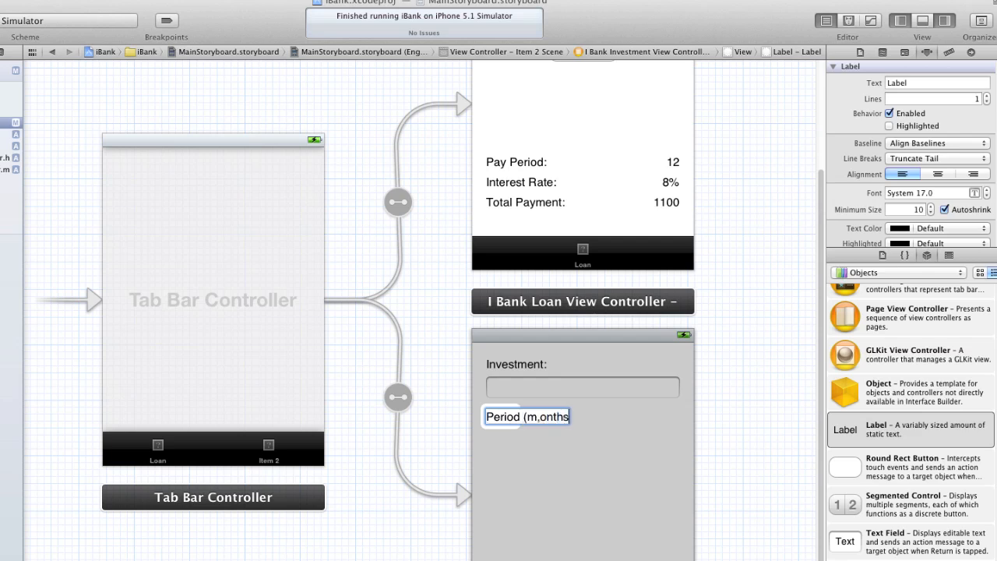
pyautogui.press('Backspace')
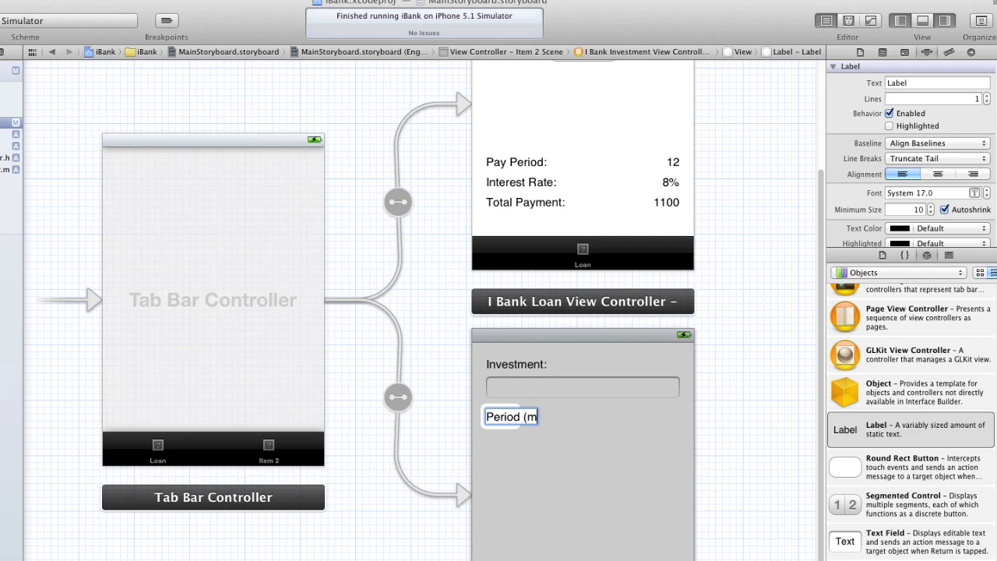
pyautogui.write('ohn')
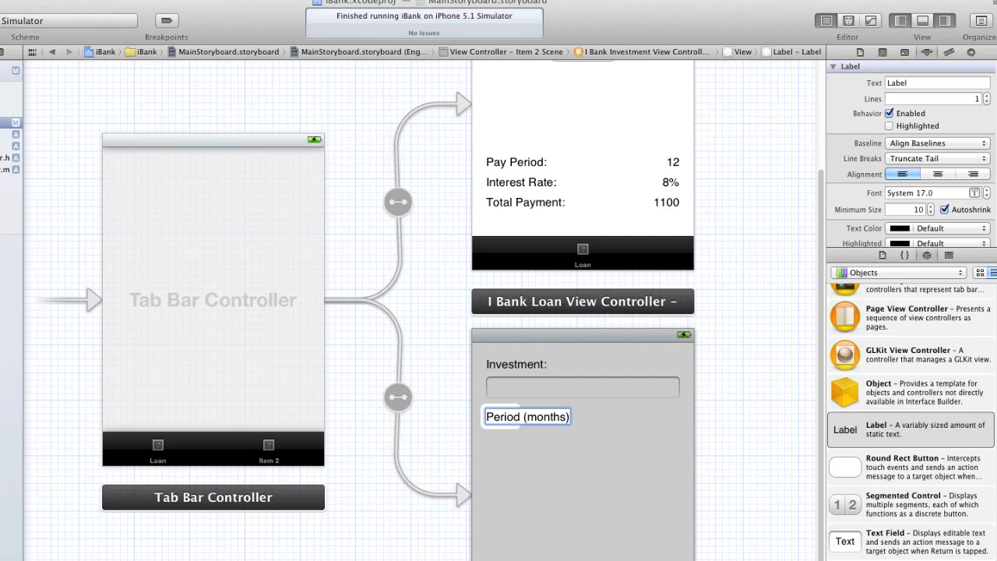
pyautogui.click(527, 416)
pyautogui.write(':')
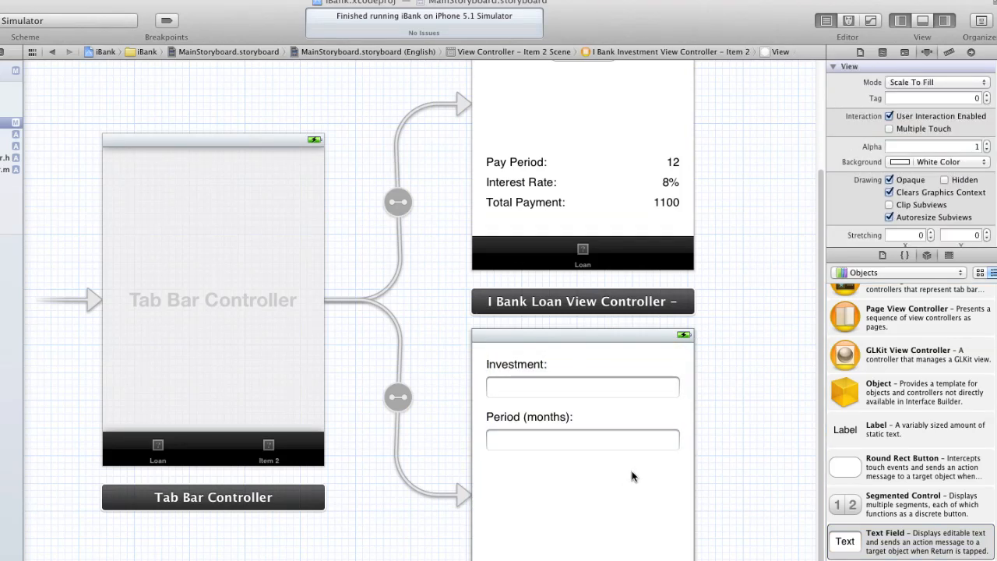
pyautogui.moveTo(883, 478)
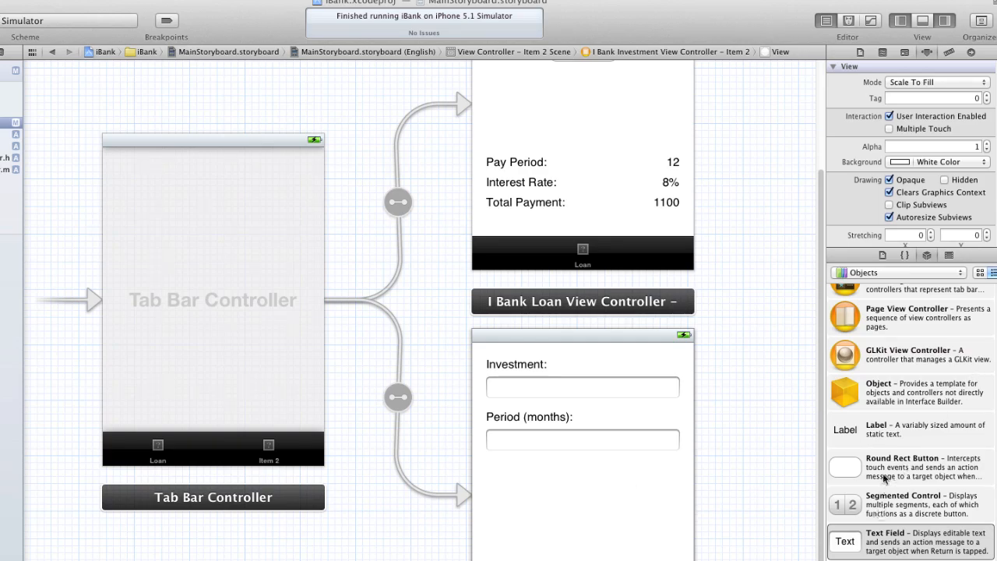
# Drop a button under the Period (months) field and title it 'Submit'.
pyautogui.moveTo(844, 467); pyautogui.dragTo(582, 481)
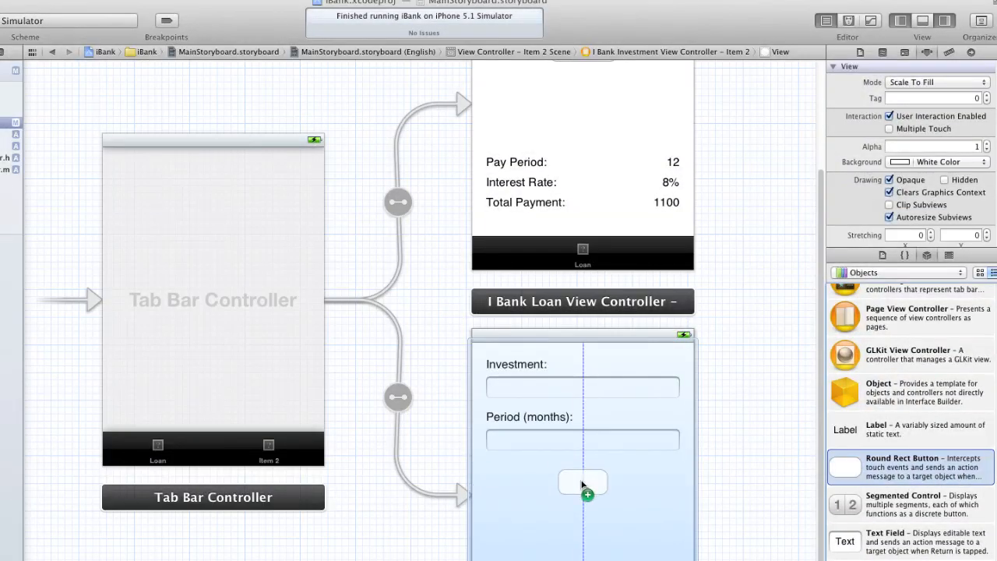
pyautogui.click(582, 483)
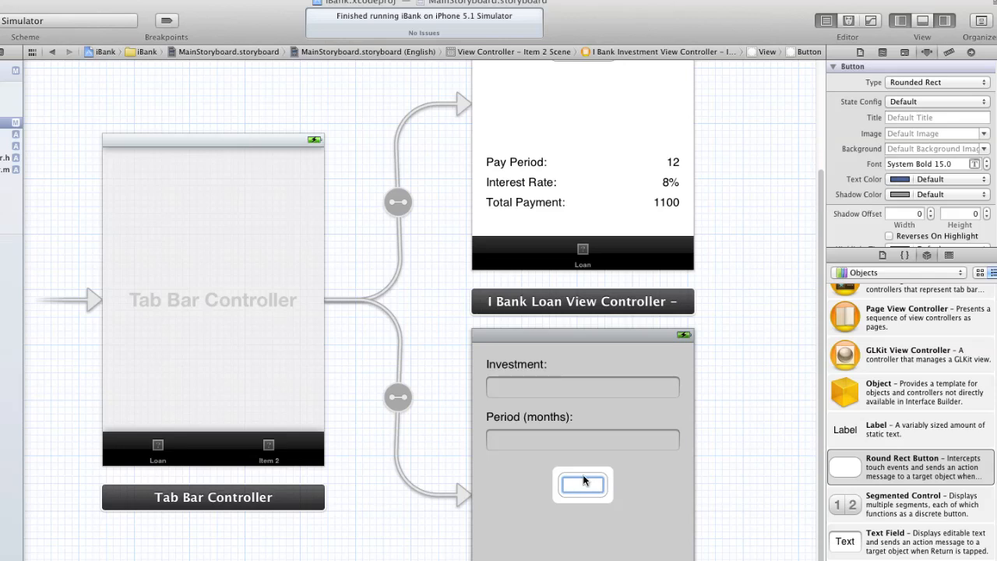
pyautogui.write('Sub')
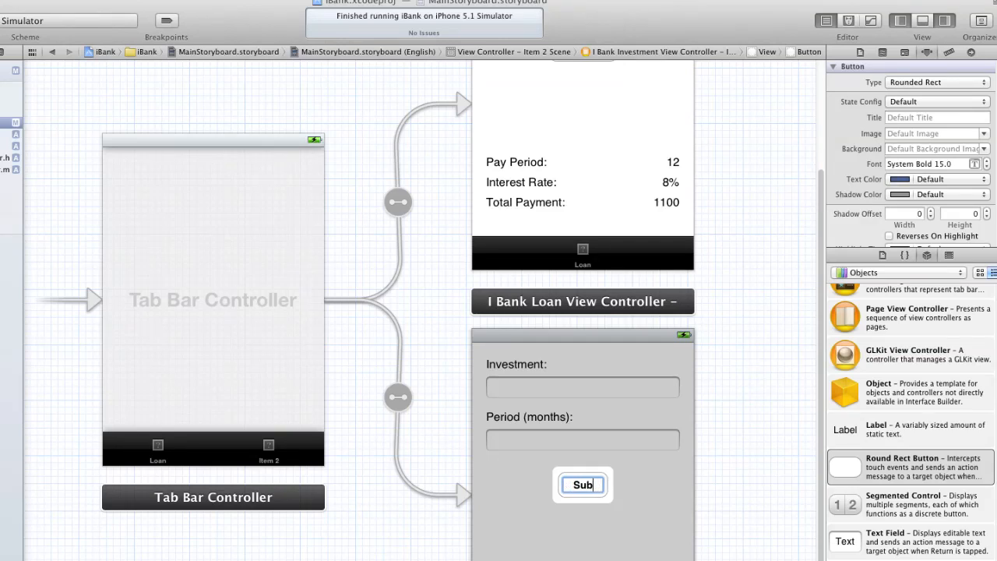
pyautogui.write('mit')
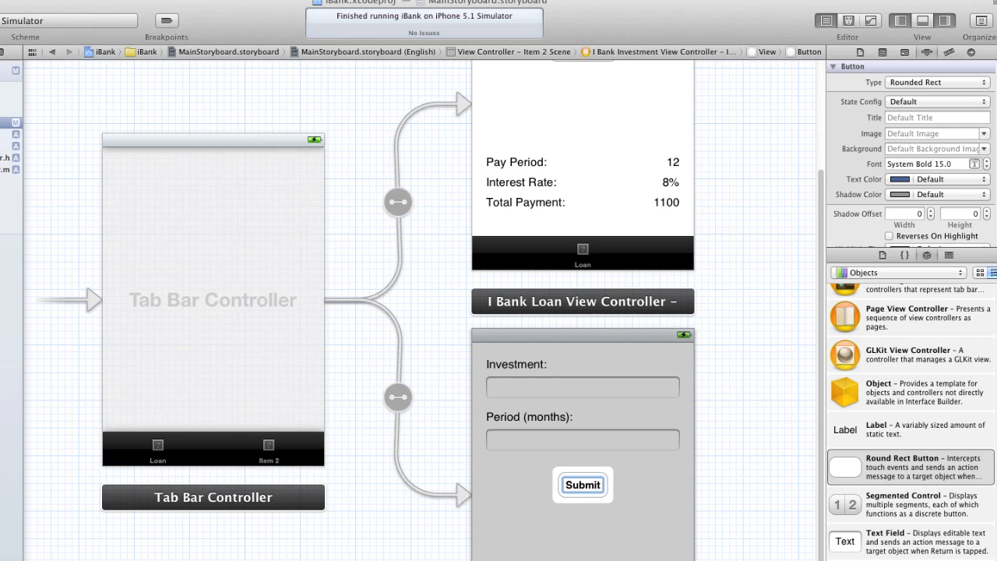
pyautogui.click(583, 484)
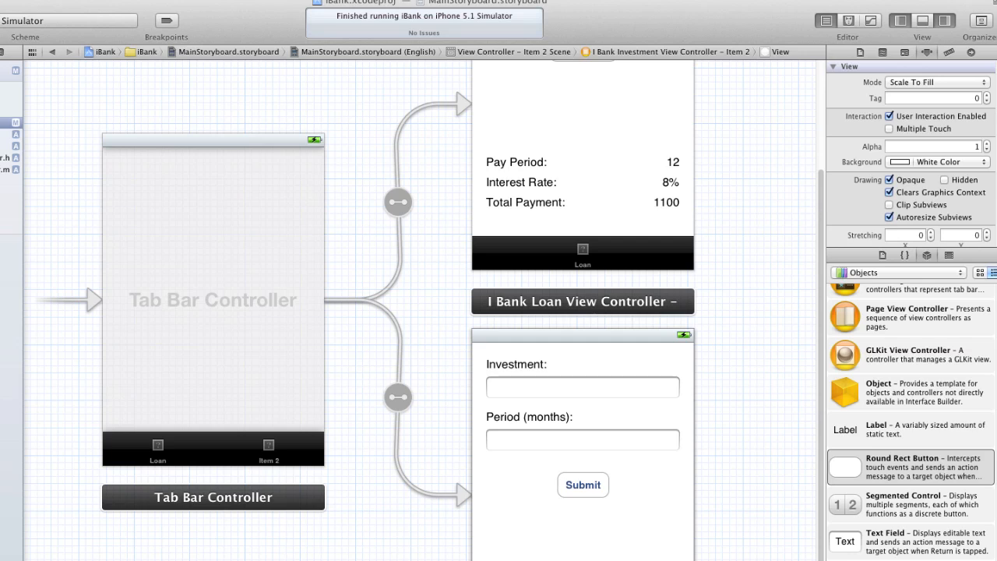
# Drop labels near the bottom of the Investment view and caption them 'Interest:' and 'Total Return:'.
pyautogui.click(907, 428)
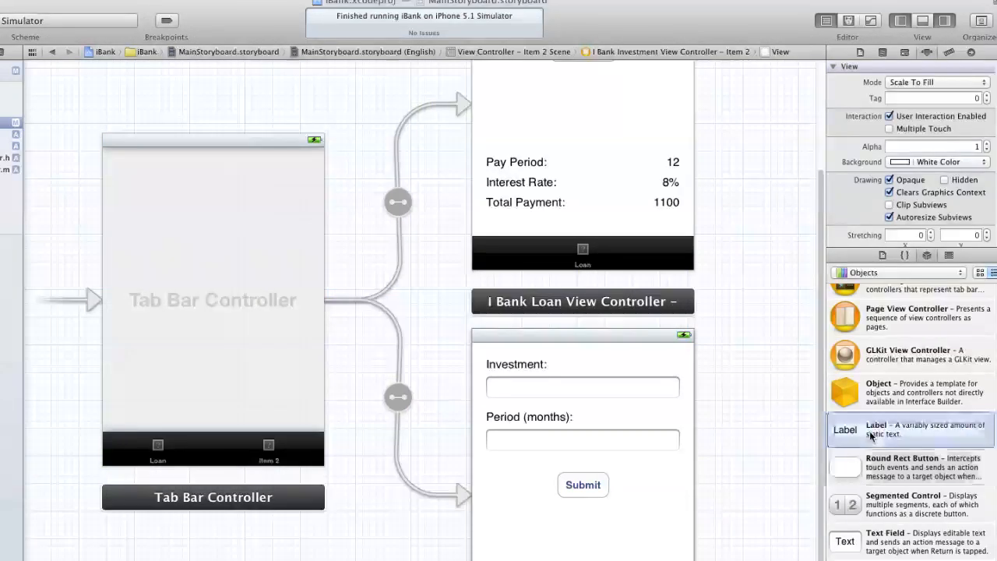
pyautogui.moveTo(845, 429); pyautogui.dragTo(505, 543)
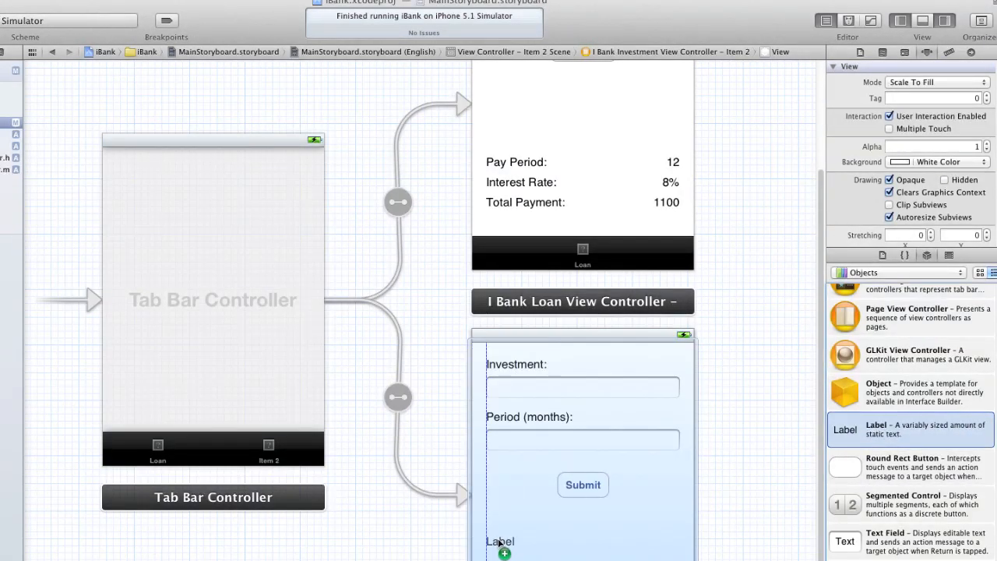
pyautogui.click(500, 541)
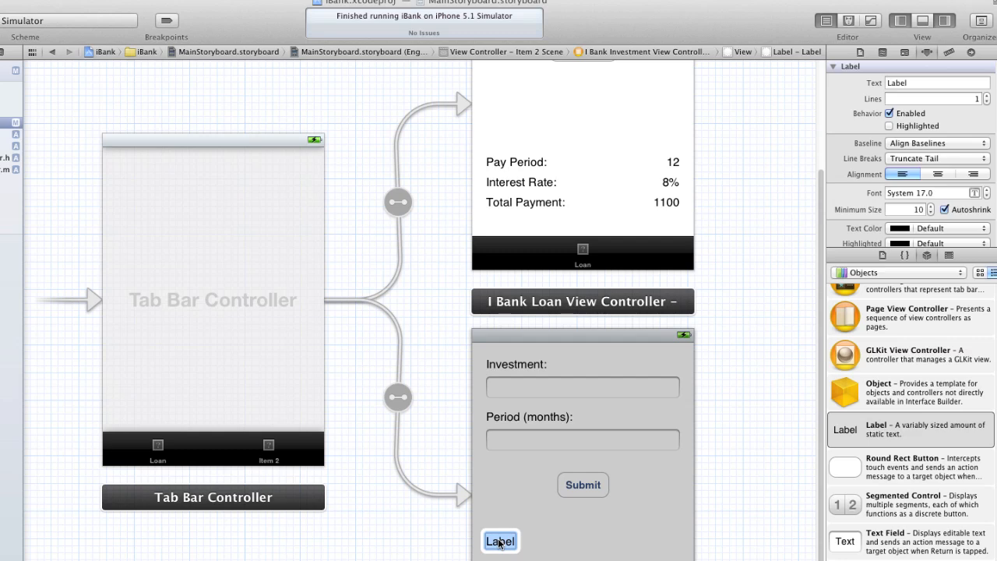
pyautogui.write('Interest:')
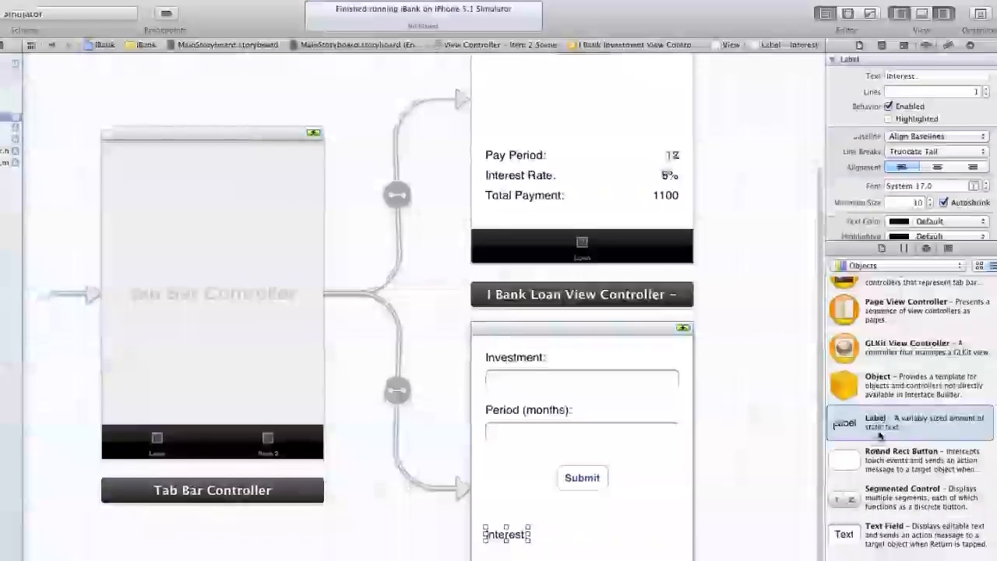
pyautogui.scroll(-3)
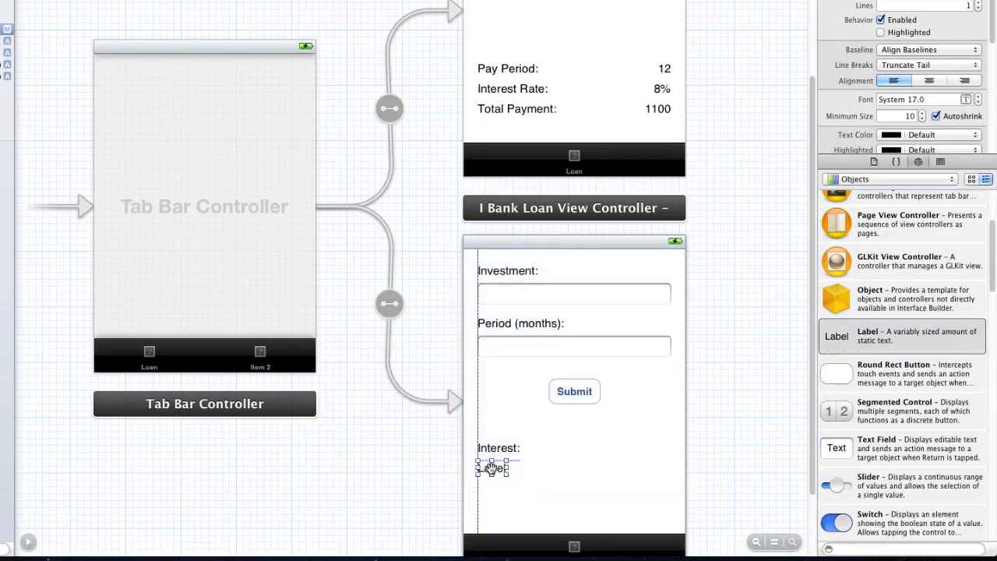
pyautogui.write('To')
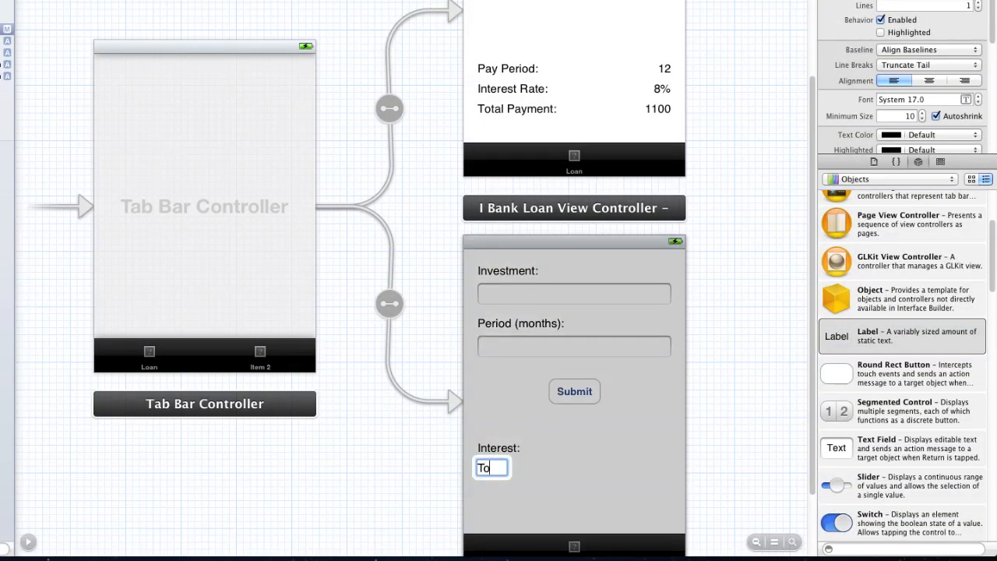
pyautogui.write('tal Ret')
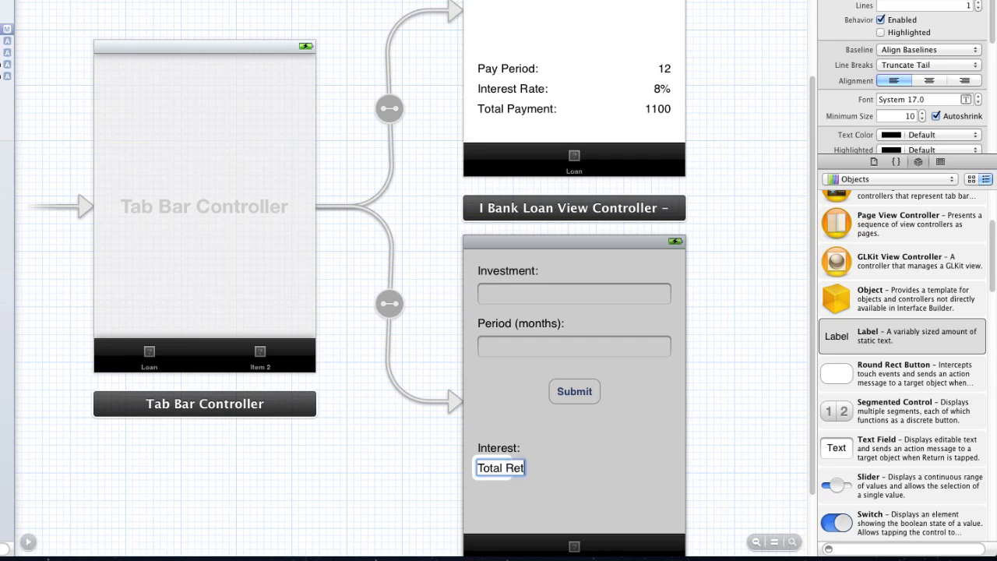
pyautogui.write('urn:')
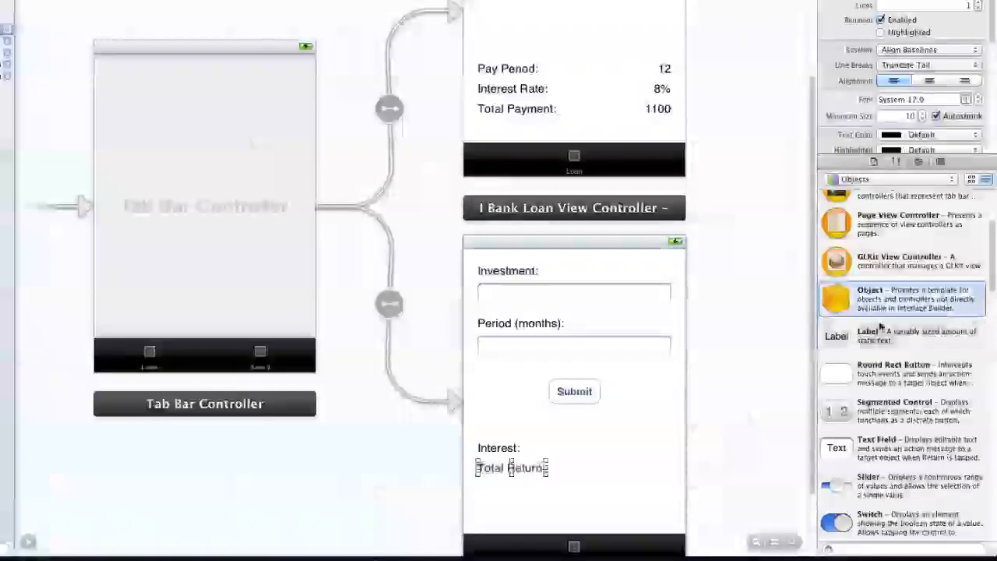
# Place value labels right of Interest: and Total Return: and widen them.
pyautogui.moveTo(836, 336); pyautogui.dragTo(580, 448)
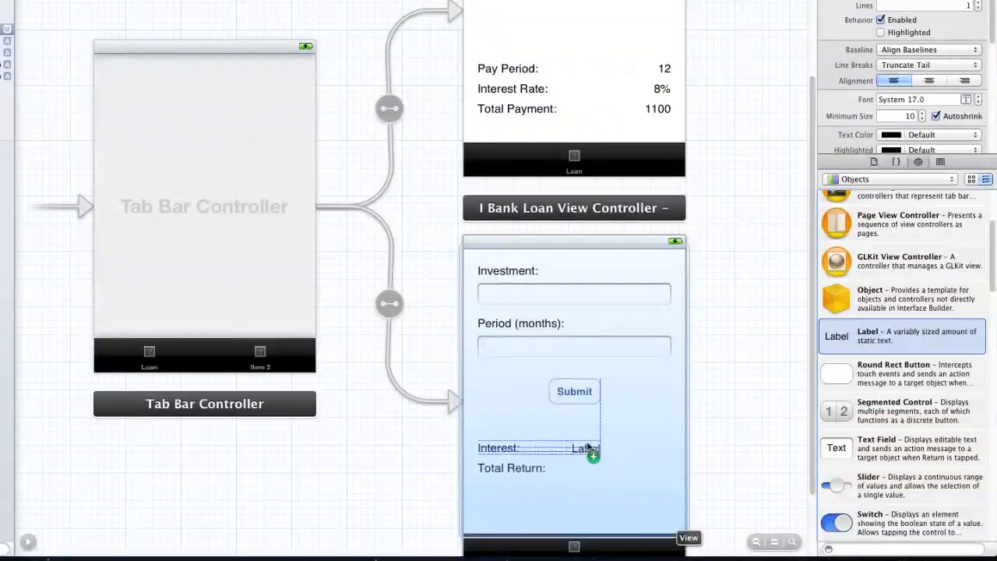
pyautogui.moveTo(574, 447); pyautogui.dragTo(664, 447)
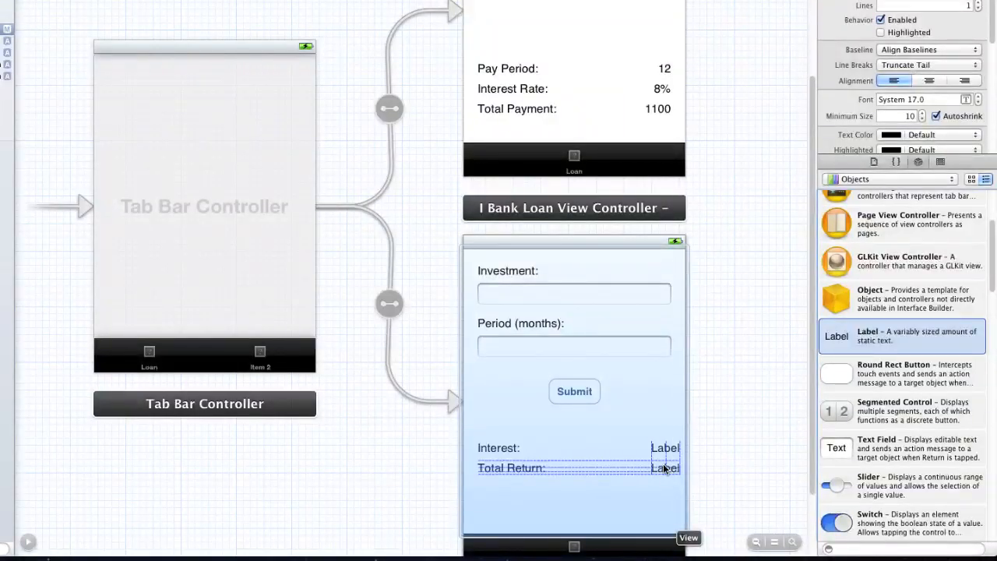
pyautogui.click(664, 448)
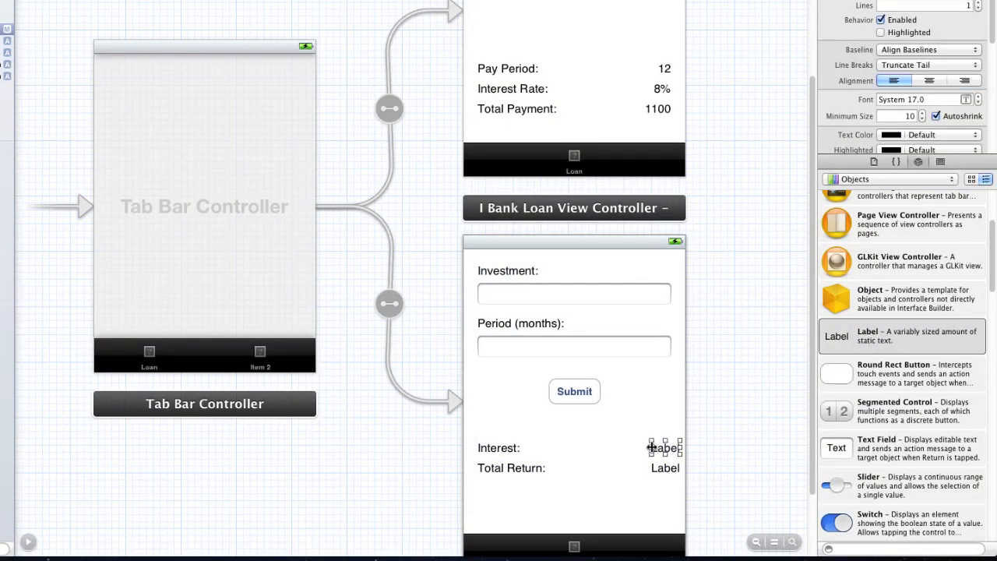
pyautogui.moveTo(662, 448); pyautogui.dragTo(533, 448)
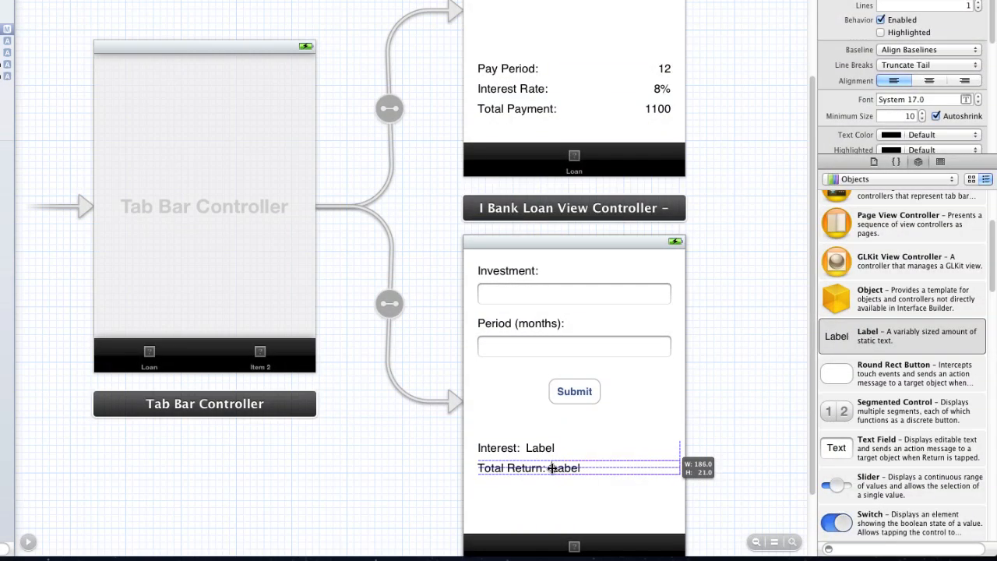
pyautogui.click(560, 468)
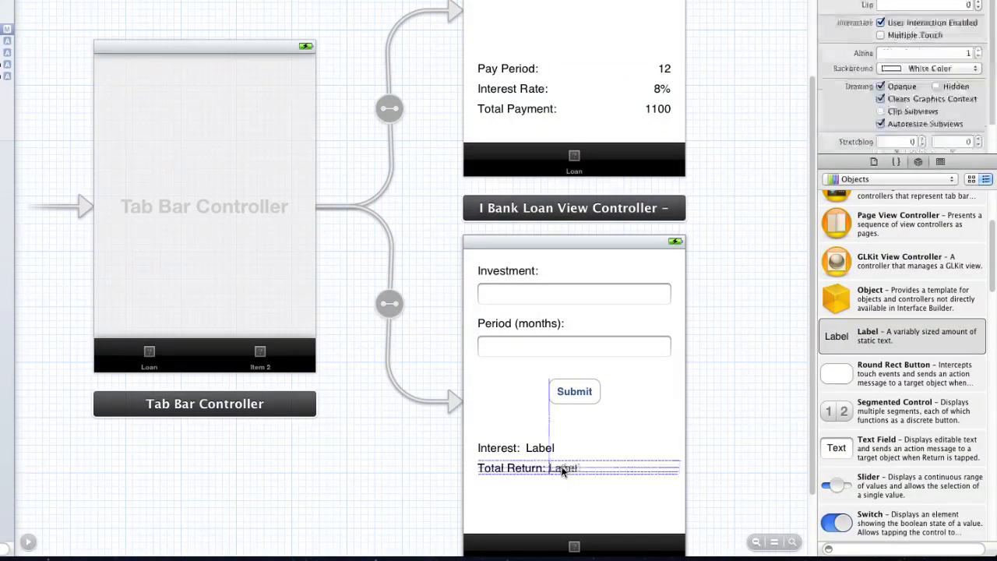
# Right-align the value labels and enter $100 and $2100.
pyautogui.click(538, 448)
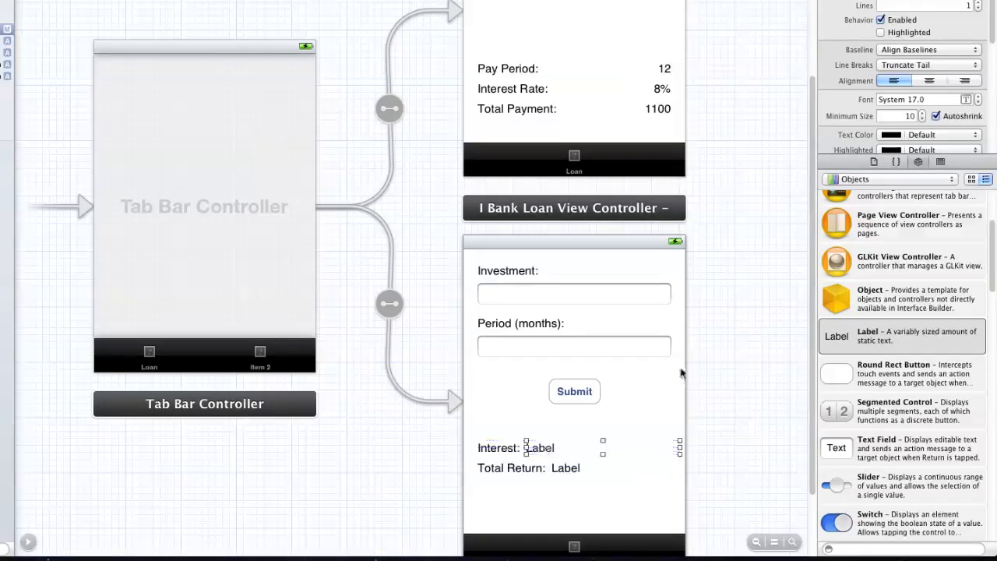
pyautogui.click(964, 80)
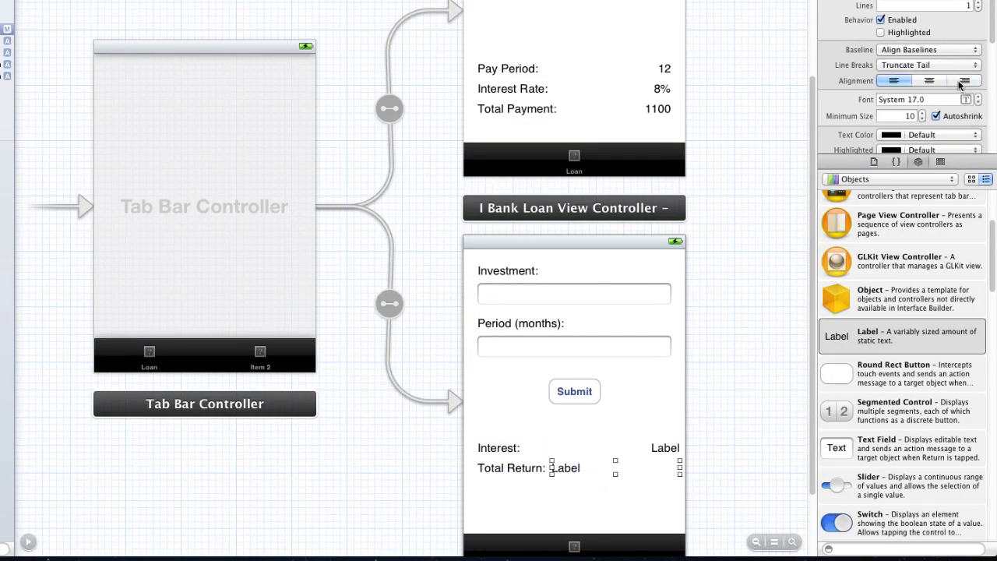
pyautogui.click(665, 447)
pyautogui.write('$100')
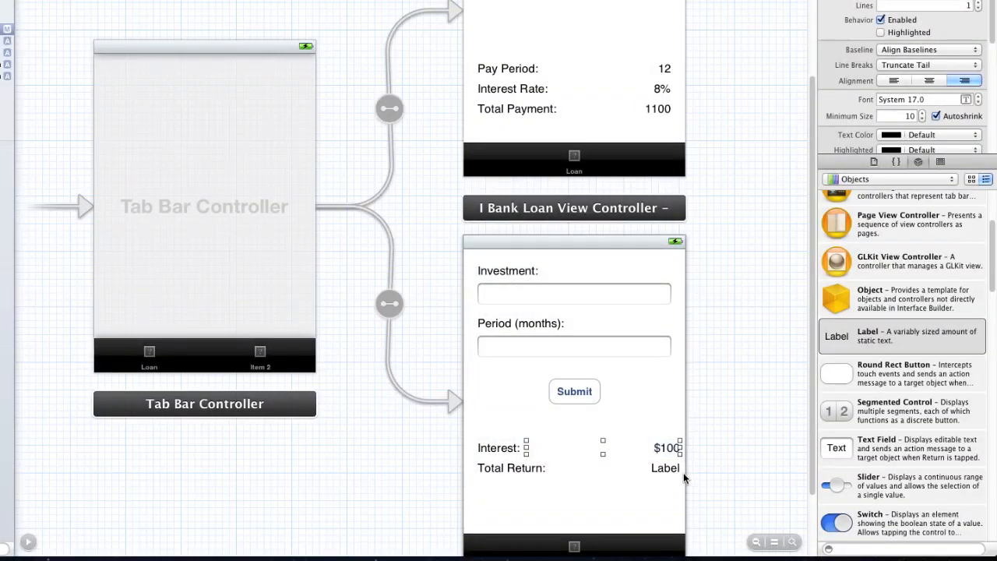
pyautogui.click(664, 468)
pyautogui.write('$2100')
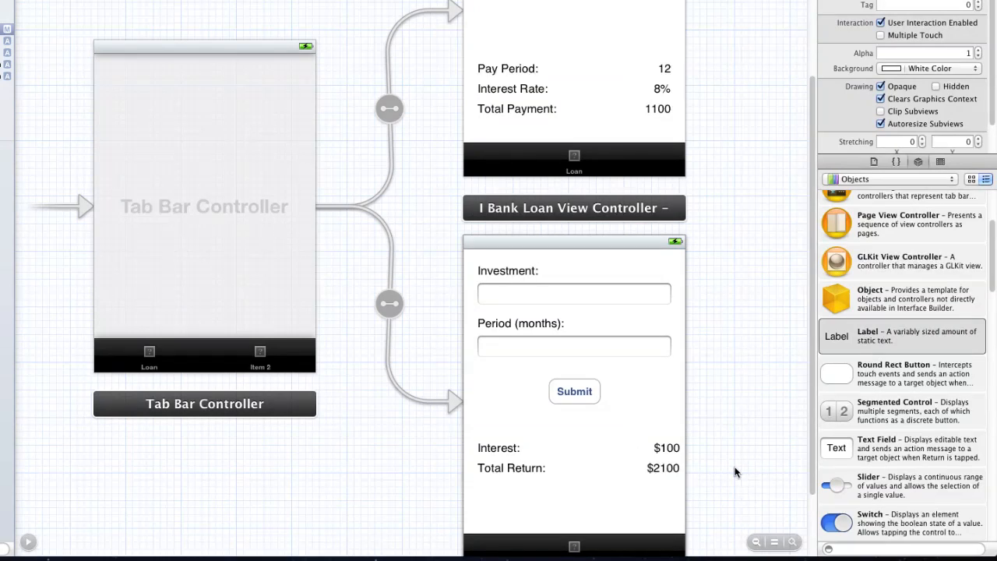
# Change the second tab bar item's title from Item 2 to 'Investment'.
pyautogui.scroll(-3)
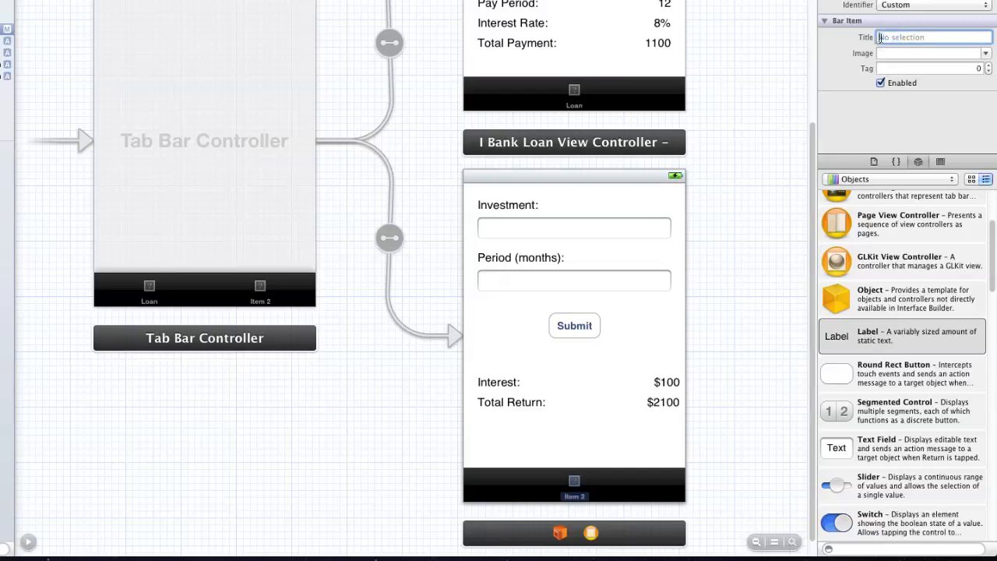
pyautogui.write('Inve')
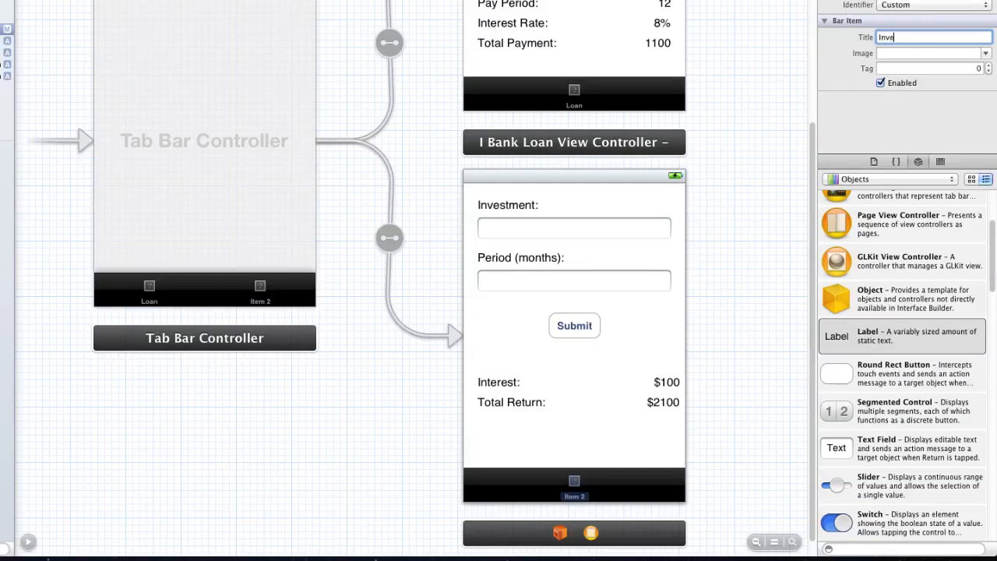
pyautogui.write('st')
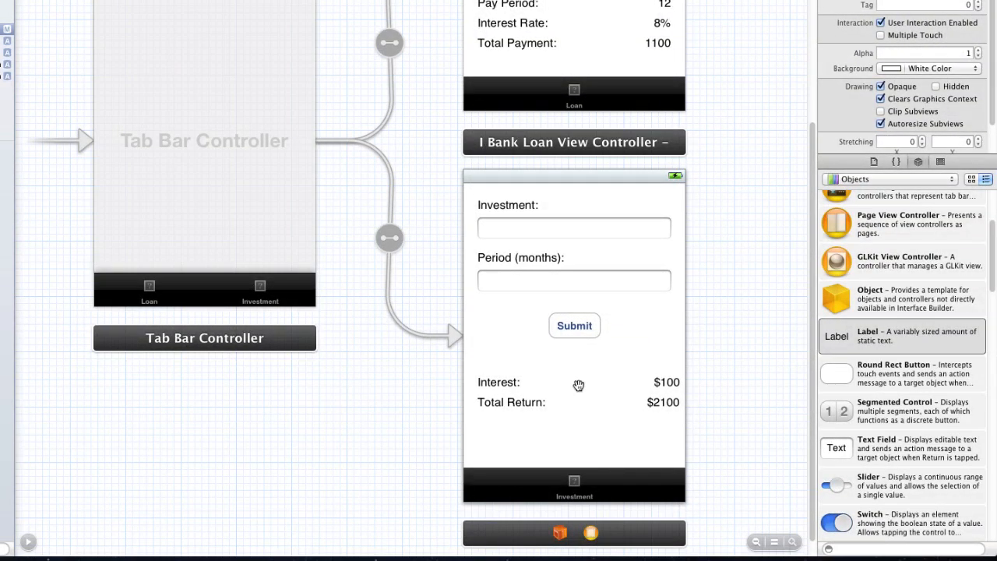
pyautogui.scroll(3)
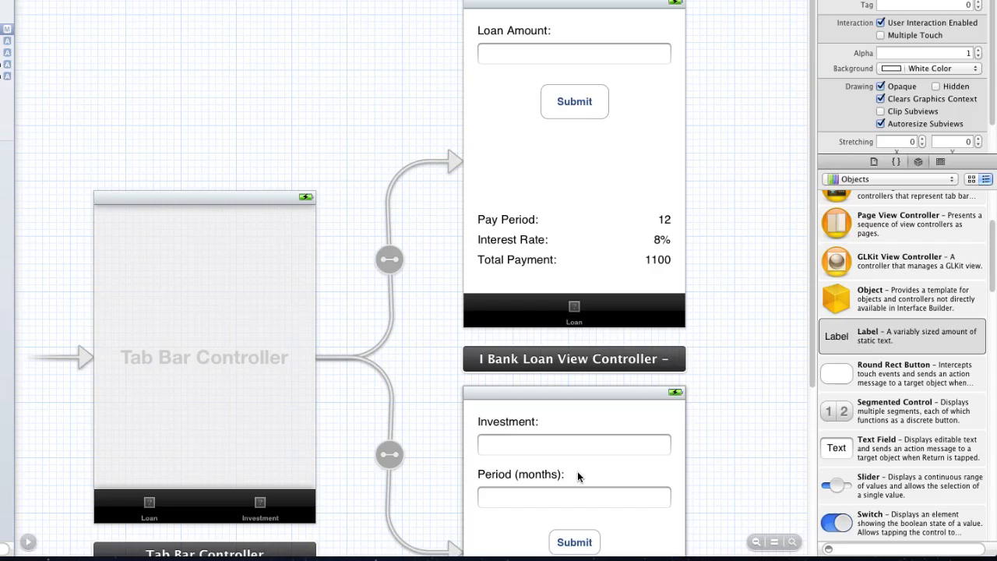